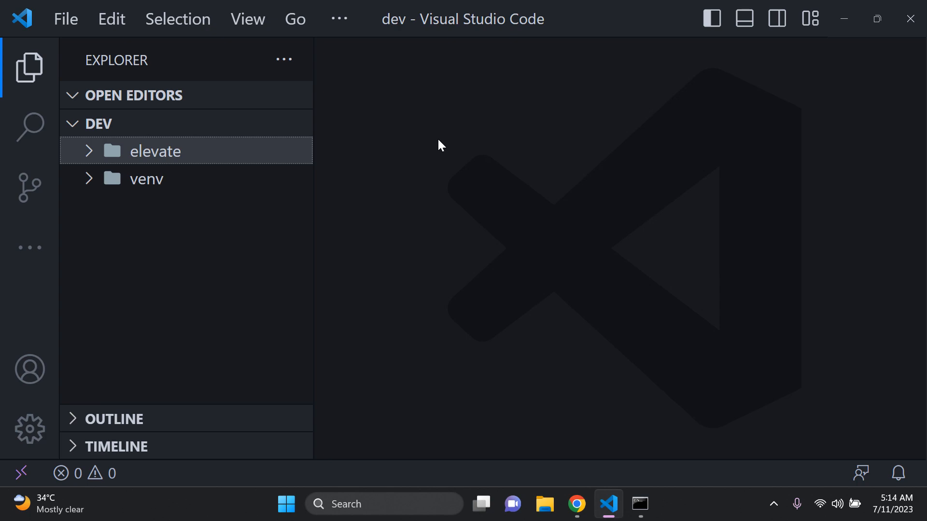
Expand elevate > lynx in the Explorer and open index.html, views.py and urls.py
click(155, 151)
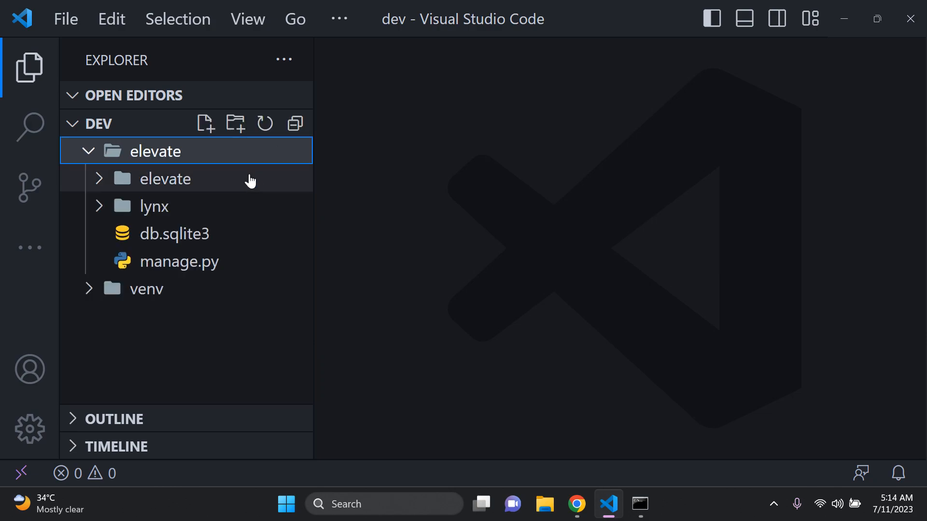
click(166, 178)
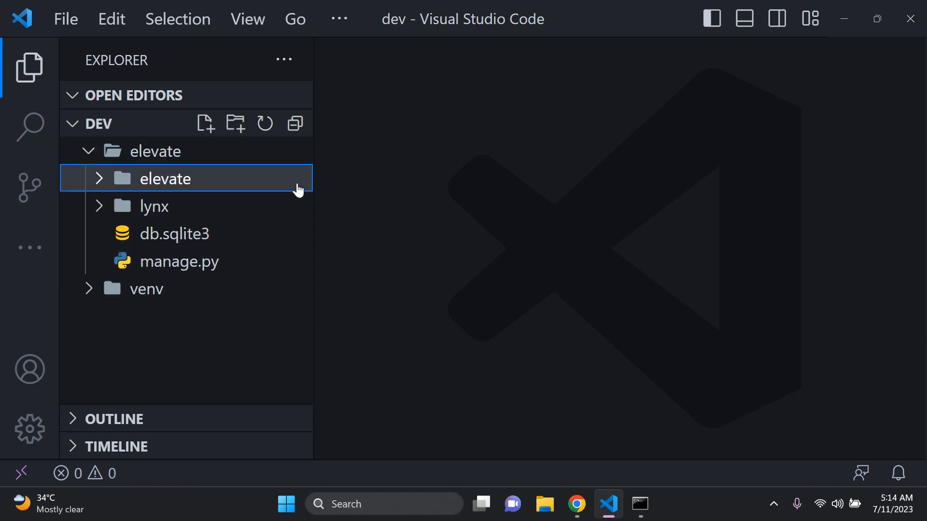
click(154, 207)
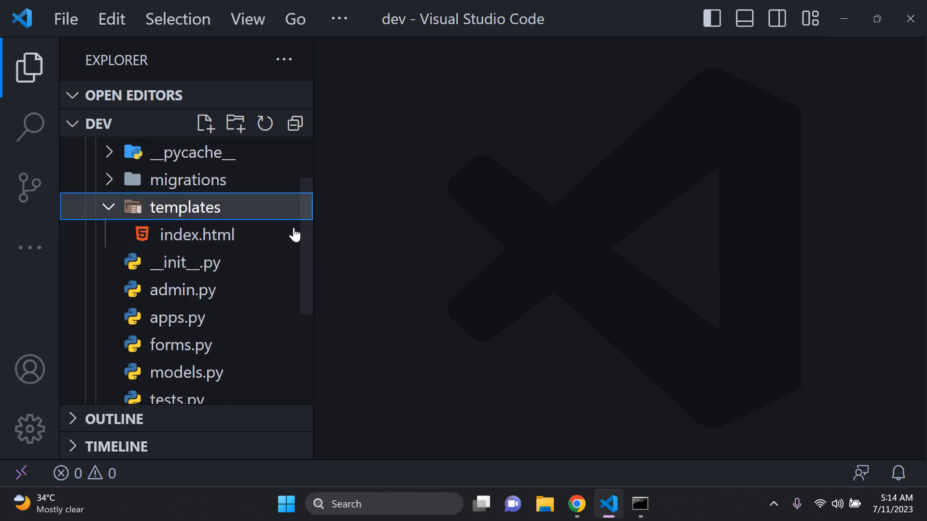
double_click(197, 235)
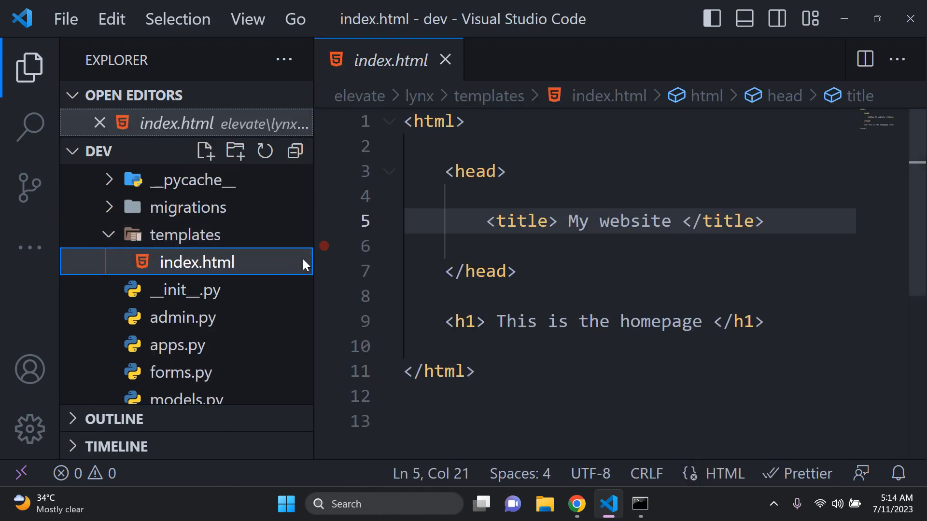
click(180, 357)
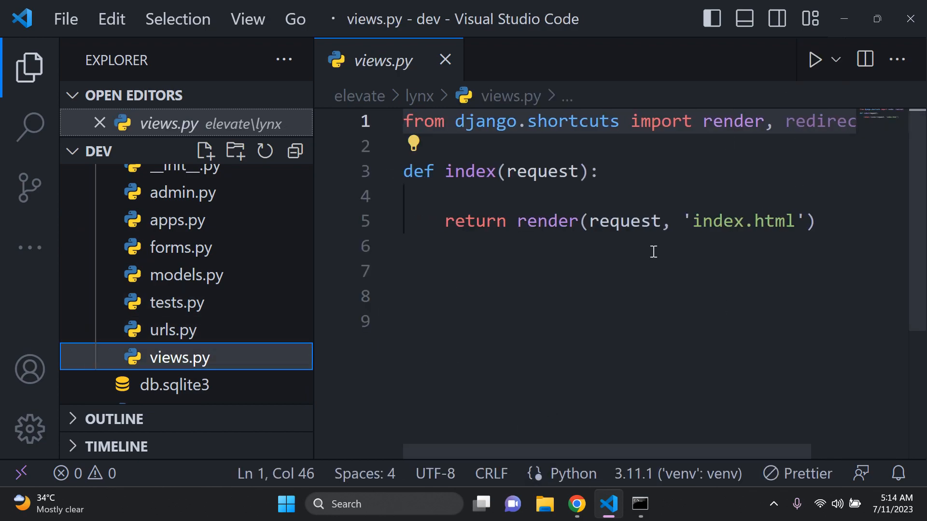
click(173, 330)
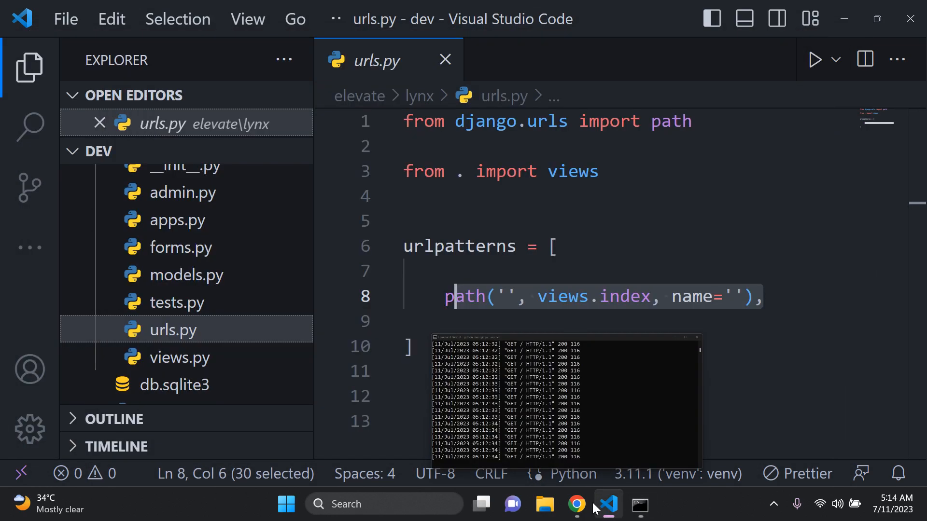
Reload the 127.0.0.1:8000 homepage in Chrome, then show the django-ratelimit PyPI tab
click(577, 504)
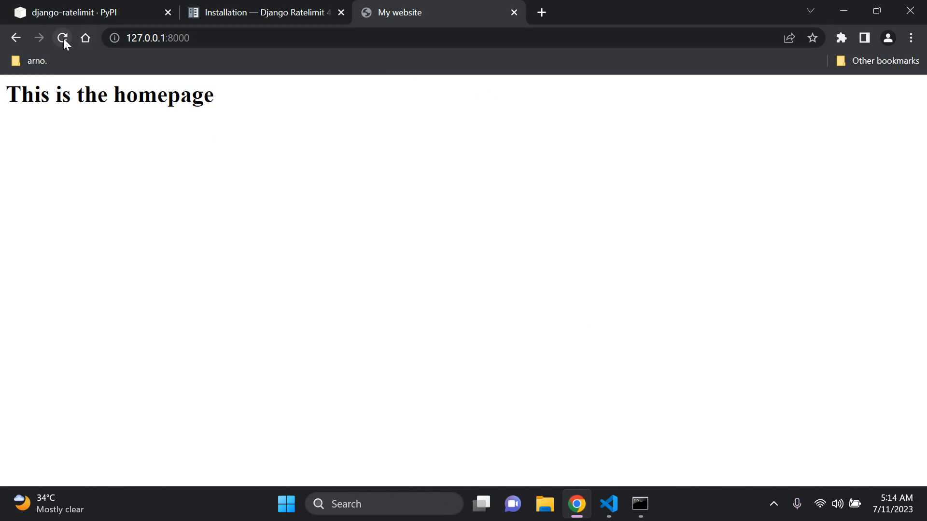
click(62, 38)
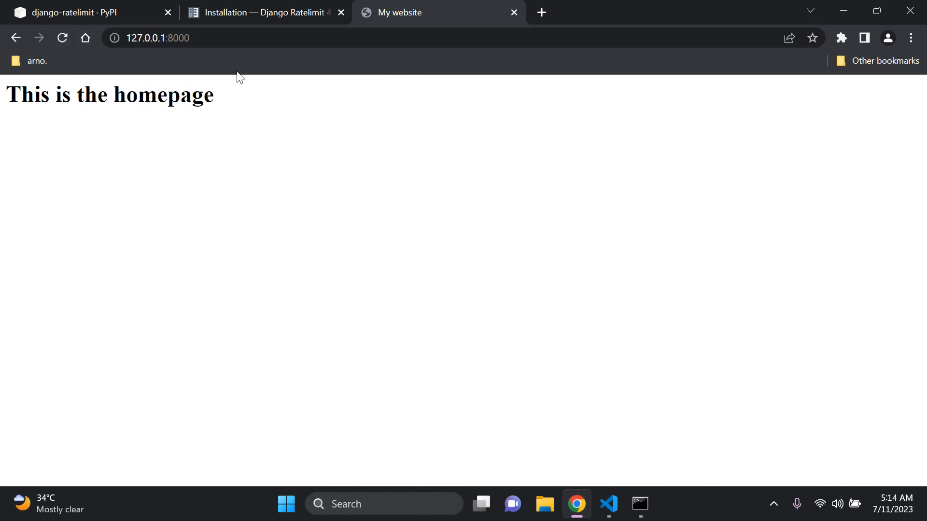
mouse_move(255, 104)
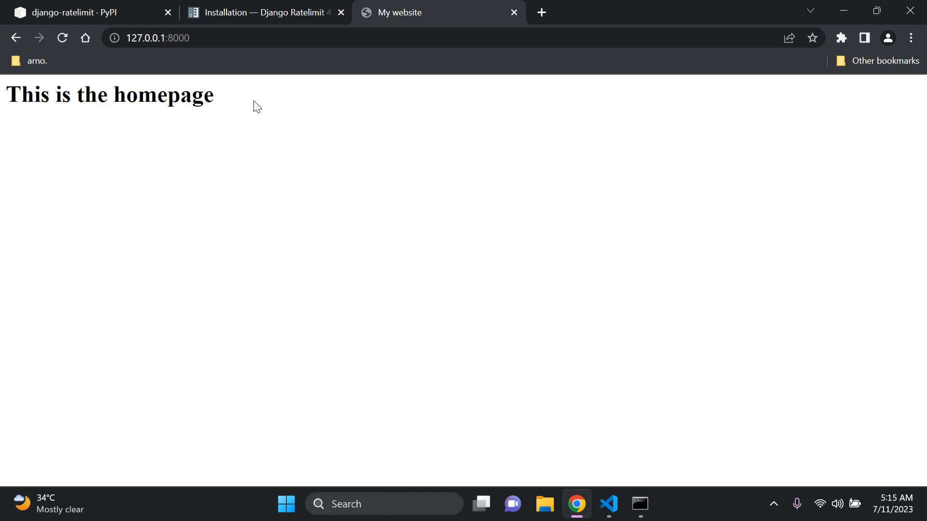
mouse_move(271, 123)
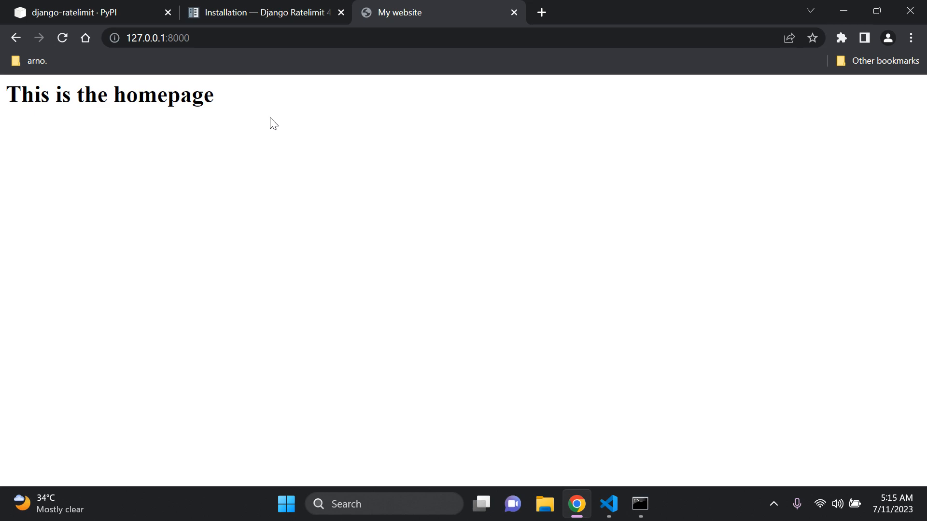
mouse_move(251, 137)
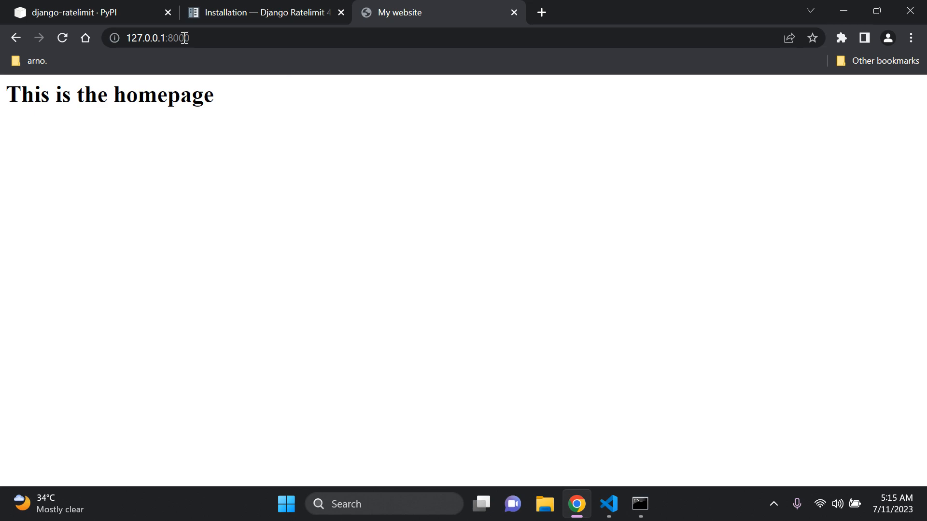
click(75, 13)
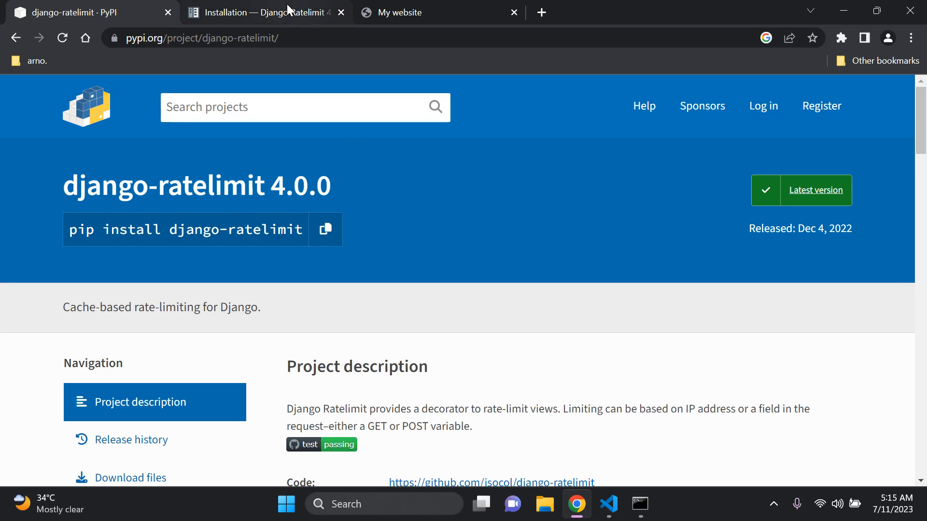
Show the Django Ratelimit Installation docs at the Enforcing Ratelimits decorator example
click(258, 13)
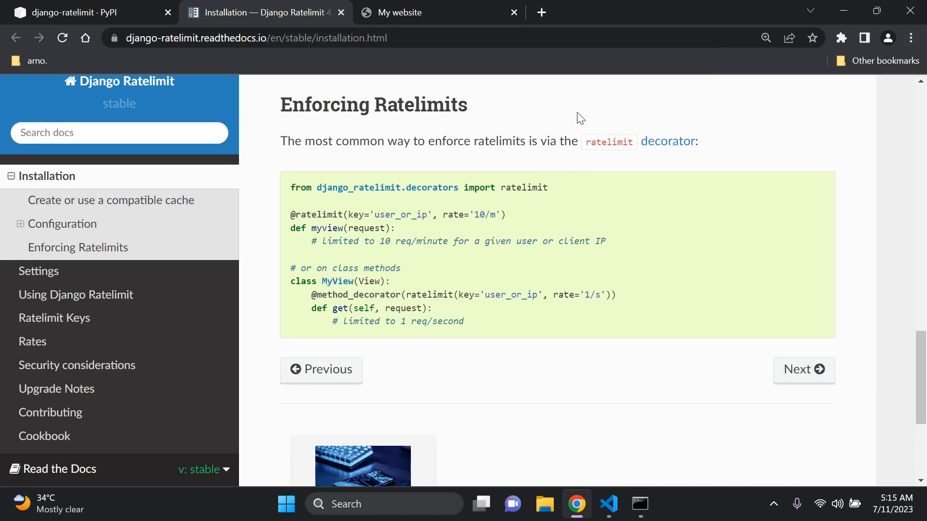
mouse_move(624, 168)
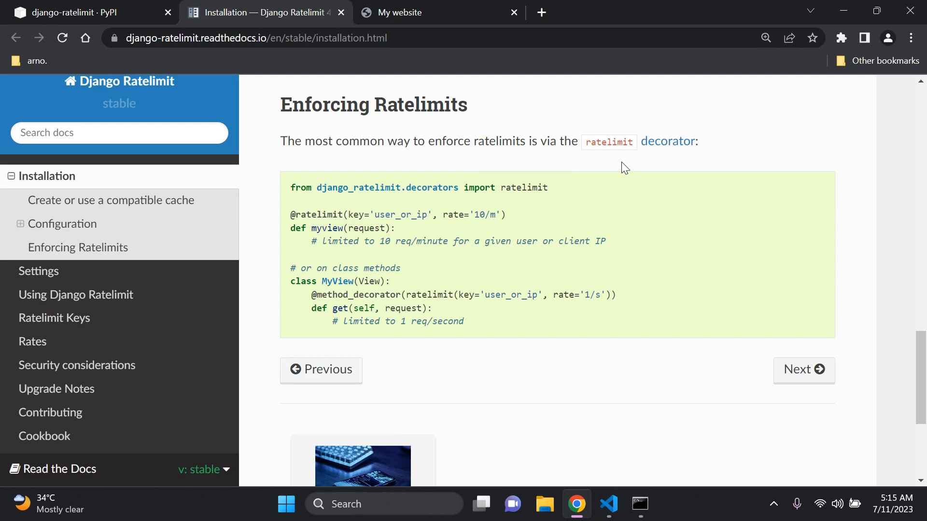
mouse_move(292, 4)
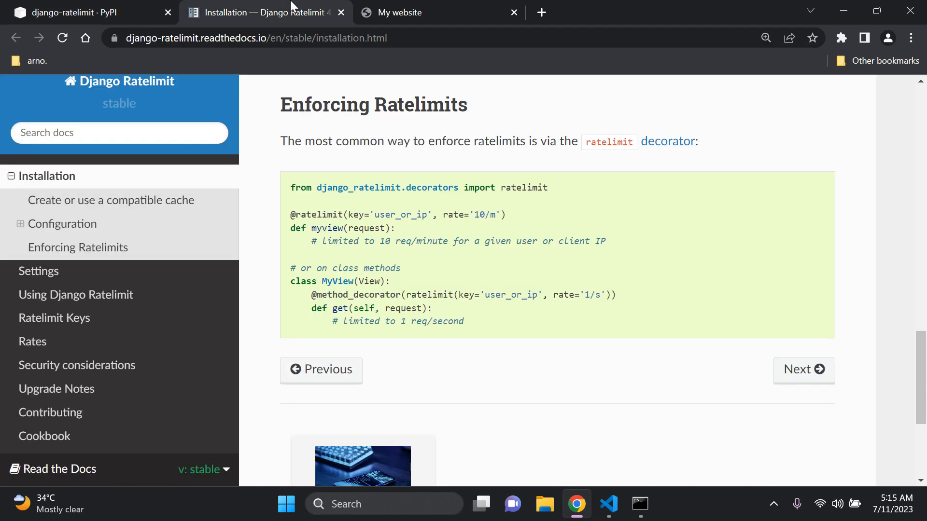
mouse_move(499, 261)
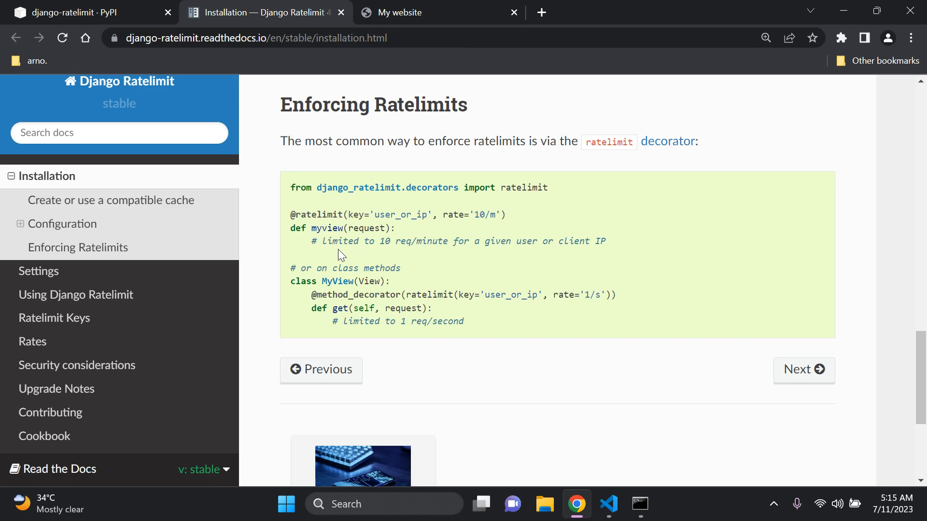
mouse_move(446, 219)
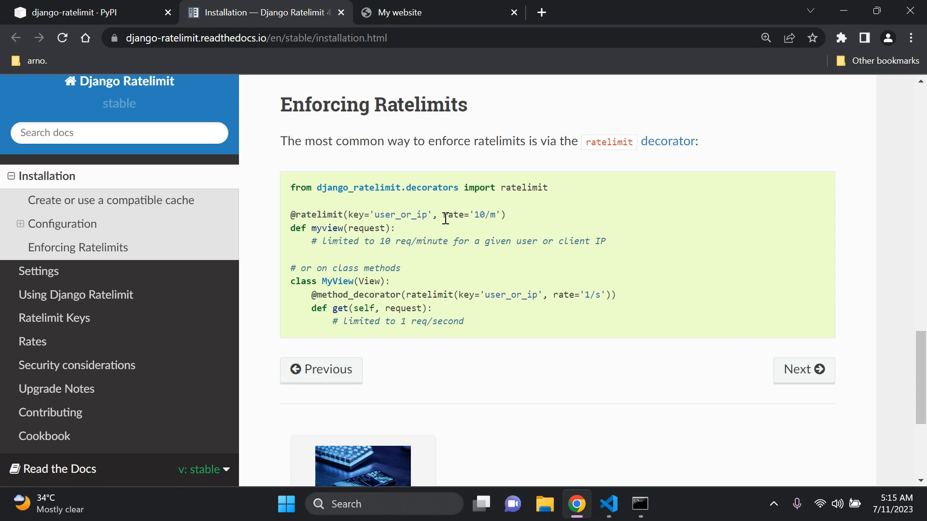
mouse_move(642, 214)
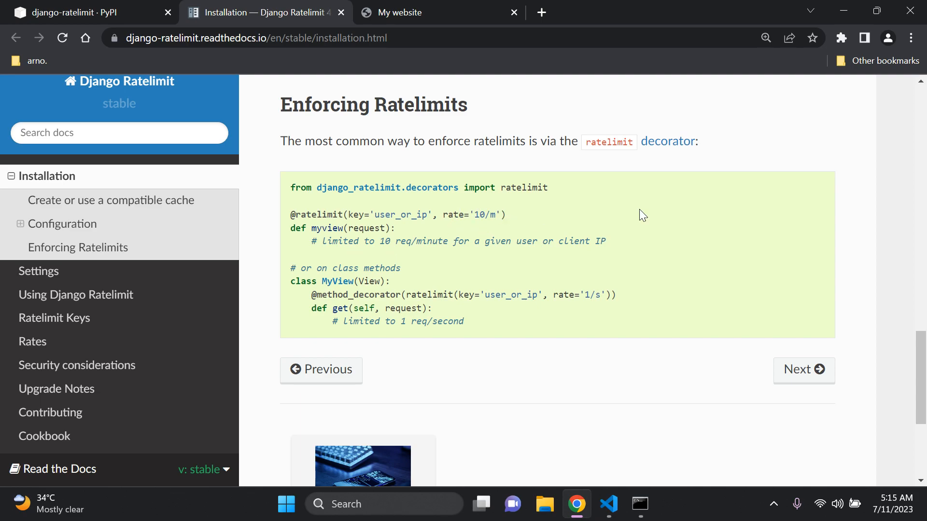
click(911, 37)
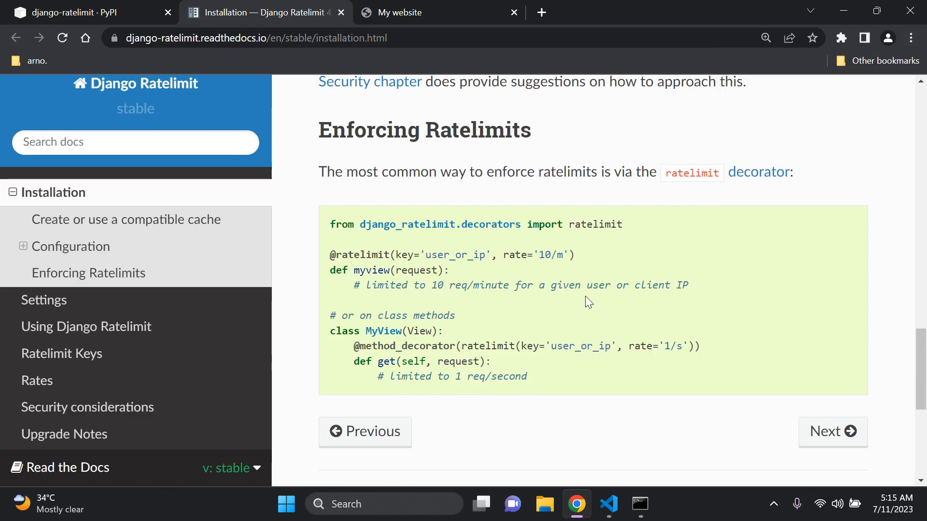
mouse_move(783, 297)
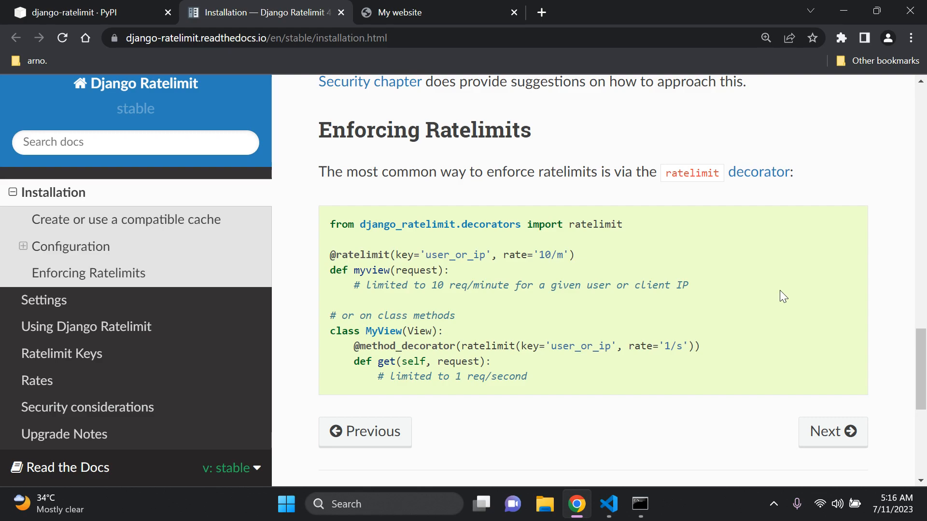
mouse_move(142, 11)
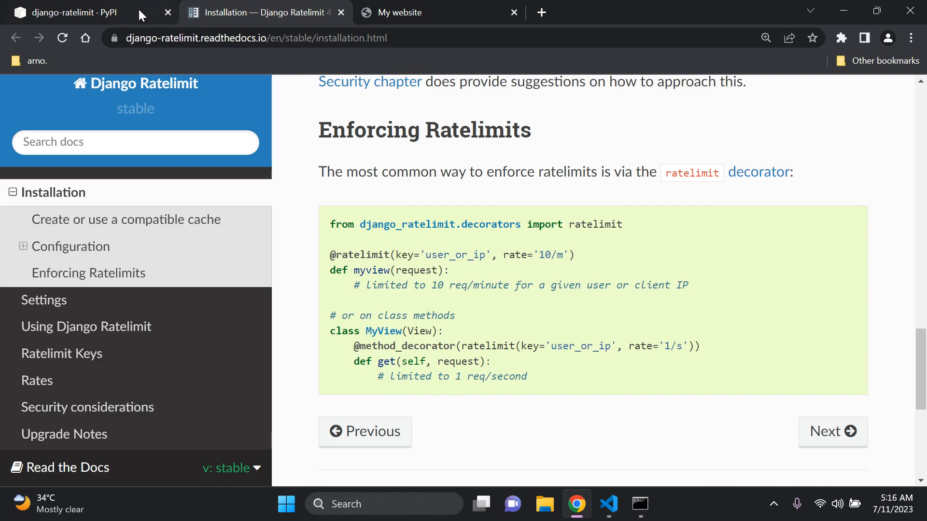
Run pip install django-ratelimit in Command Prompt, confirming version 4.0.0 is installed
click(72, 12)
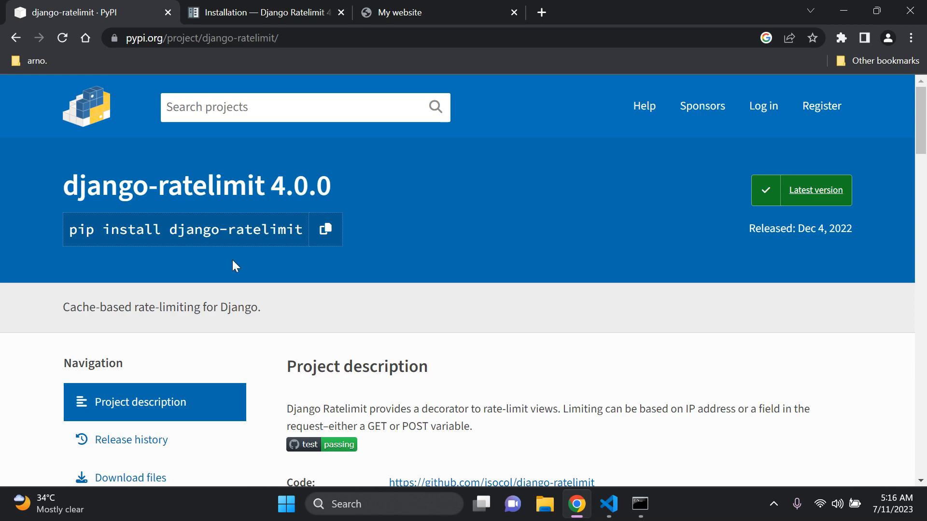
mouse_move(351, 249)
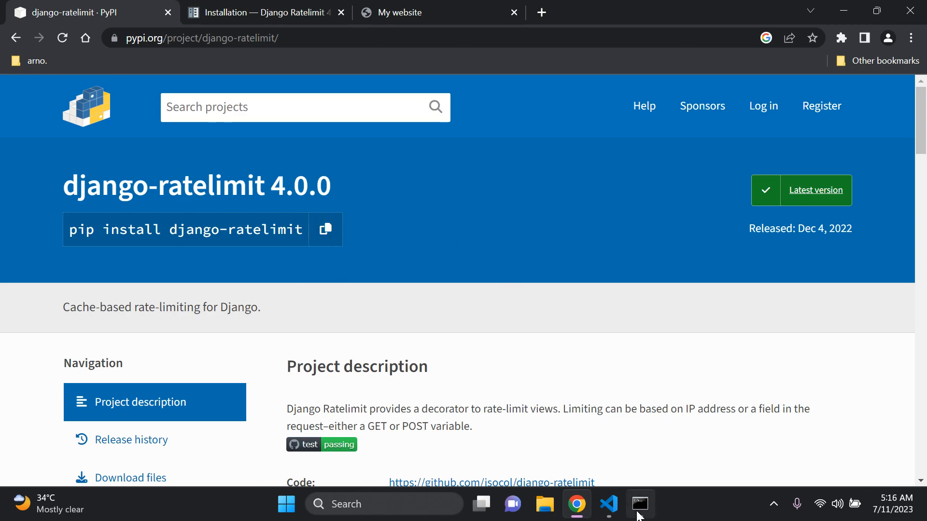
click(640, 504)
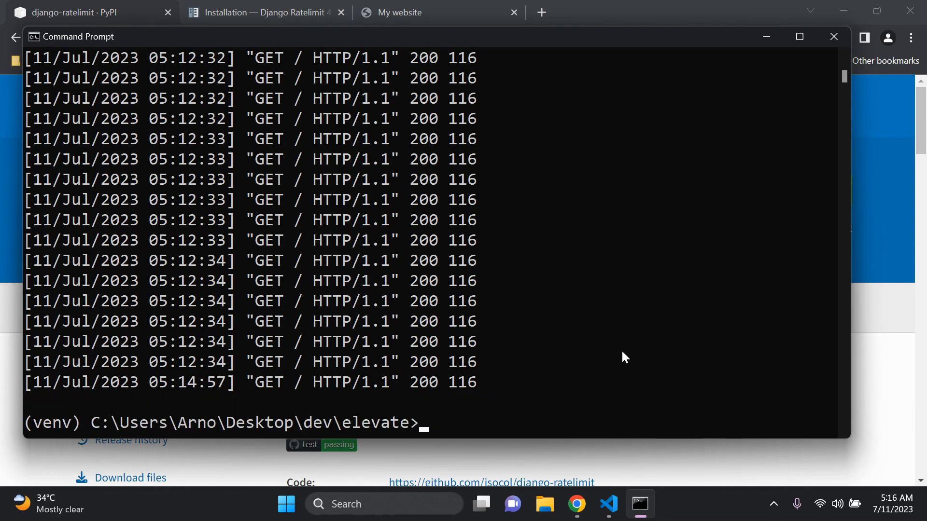
text(pip install django-ratelimit)
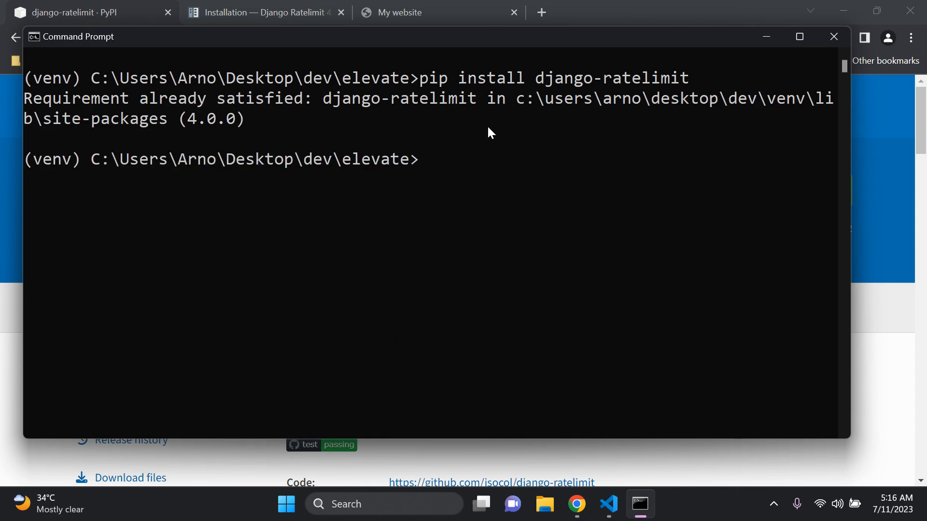
mouse_move(658, 466)
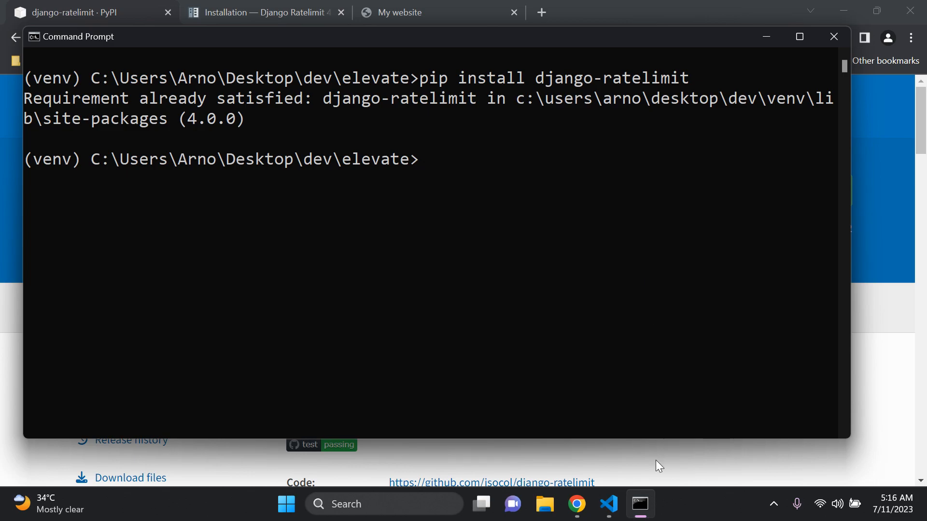
Return to the Django Ratelimit docs' Enforcing Ratelimits example to copy the import line
click(265, 12)
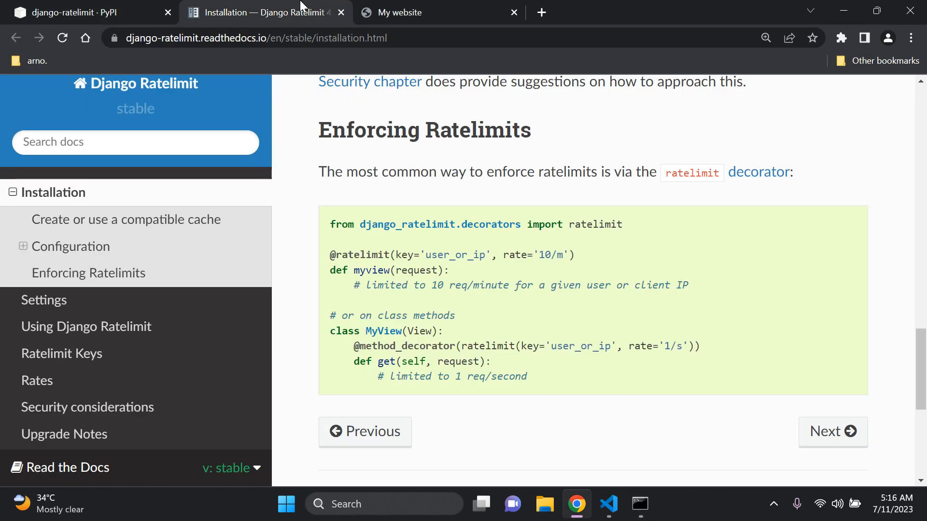
mouse_move(614, 304)
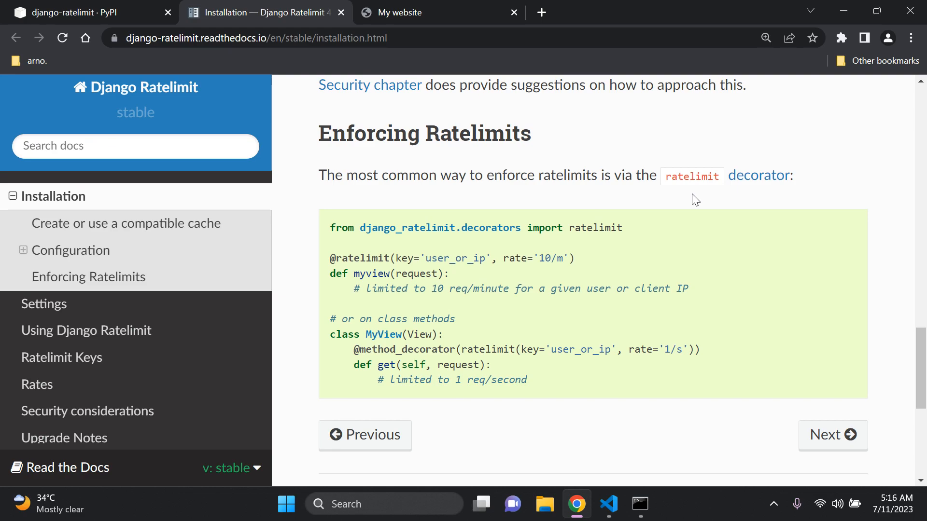
mouse_move(673, 224)
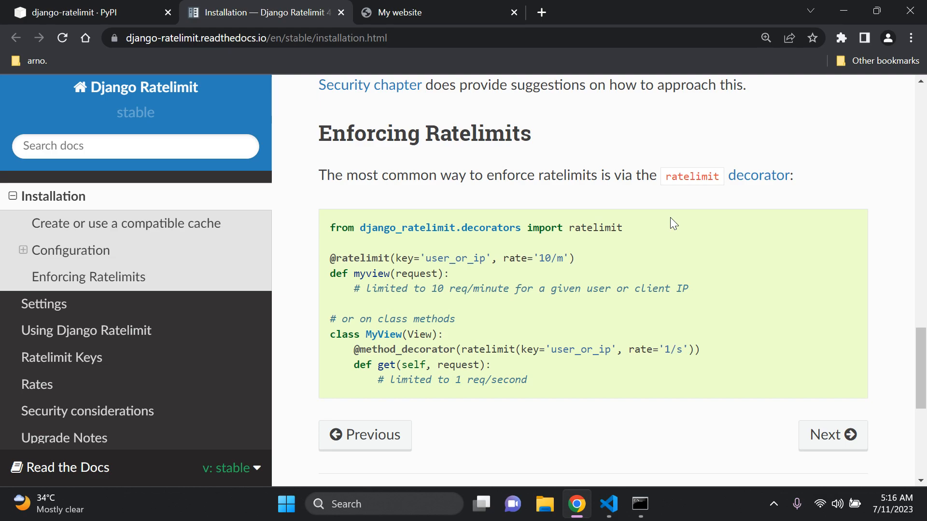
mouse_move(645, 238)
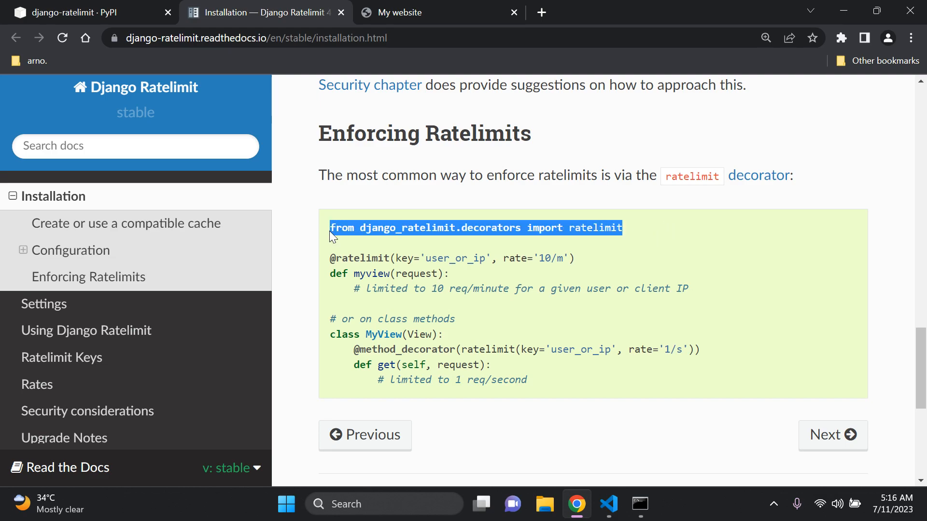
mouse_move(682, 250)
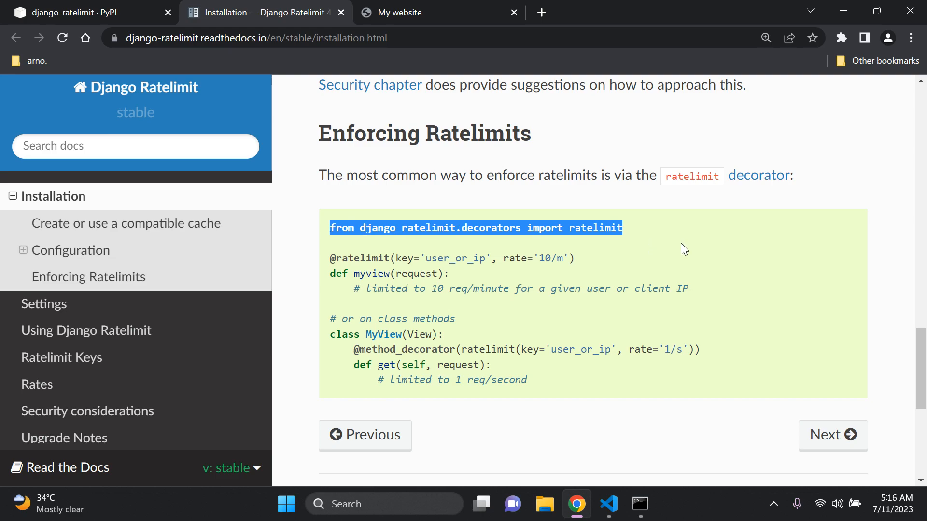
Add 'from django_ratelimit.decorators import ratelimit' to views.py
click(609, 504)
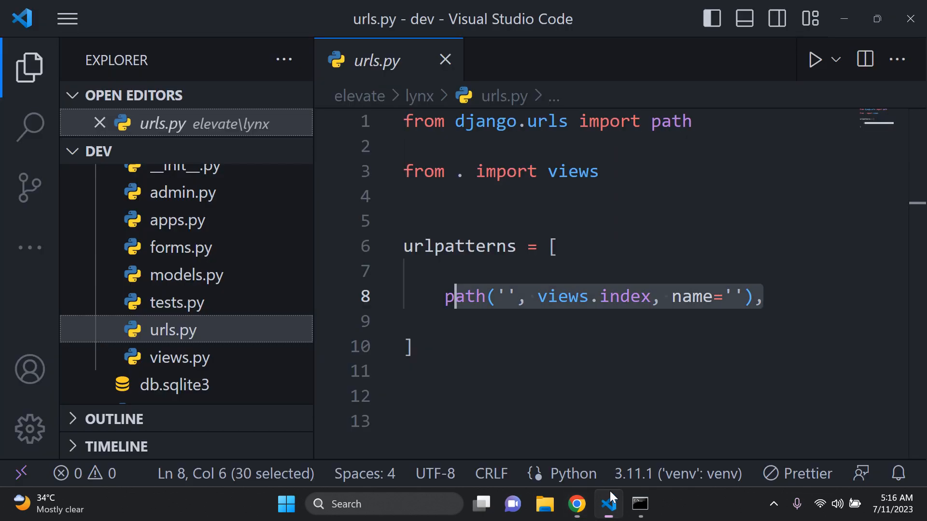
click(179, 358)
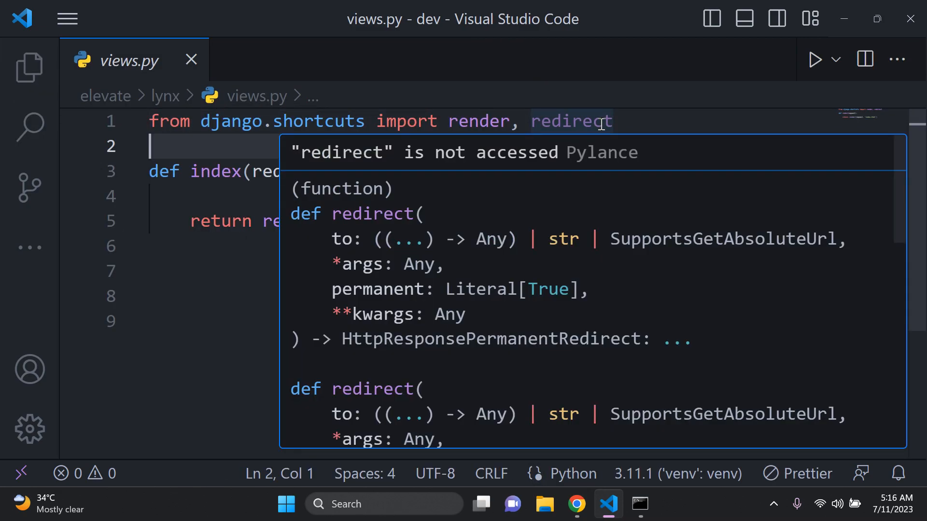
text(from django_ratelimit.decorators import ratelimit)
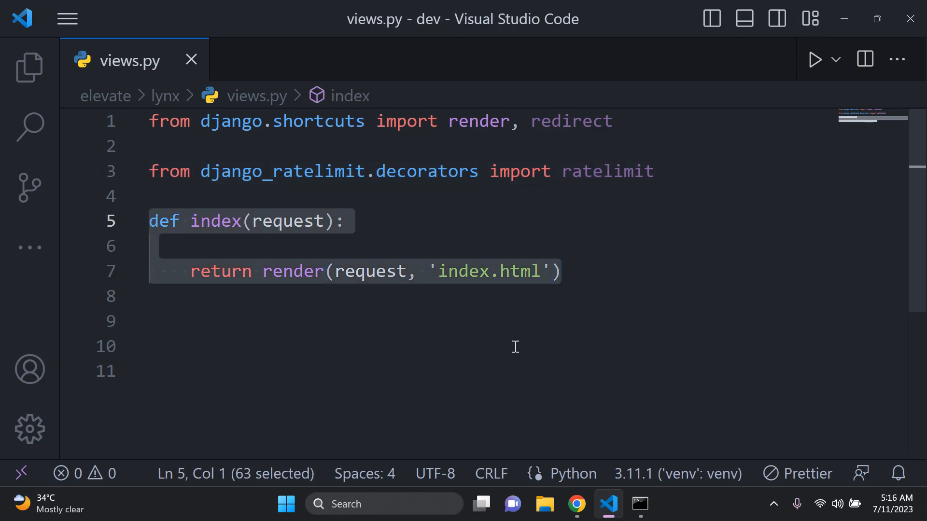
click(576, 504)
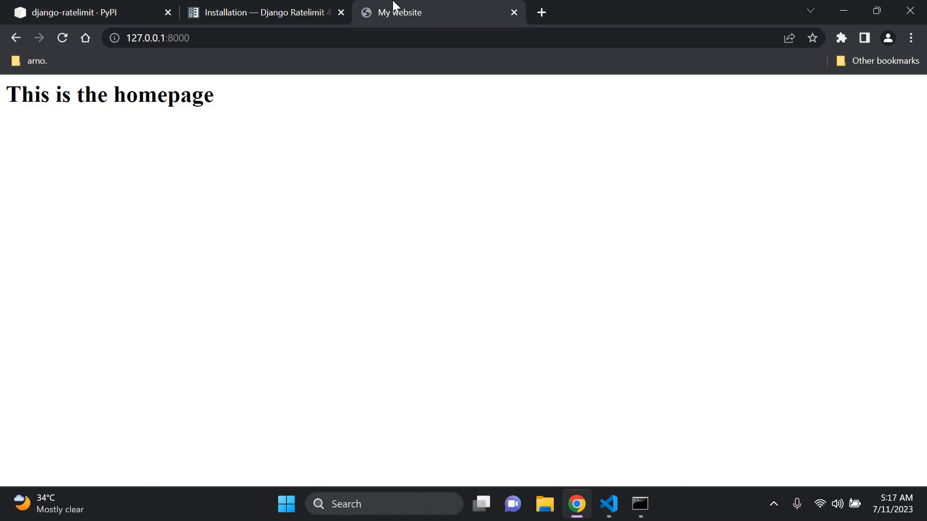
click(262, 13)
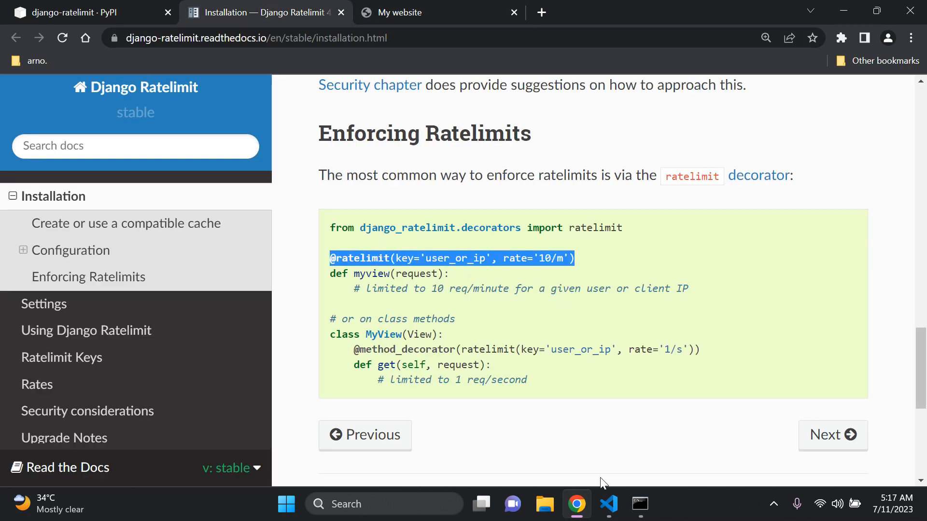
click(608, 504)
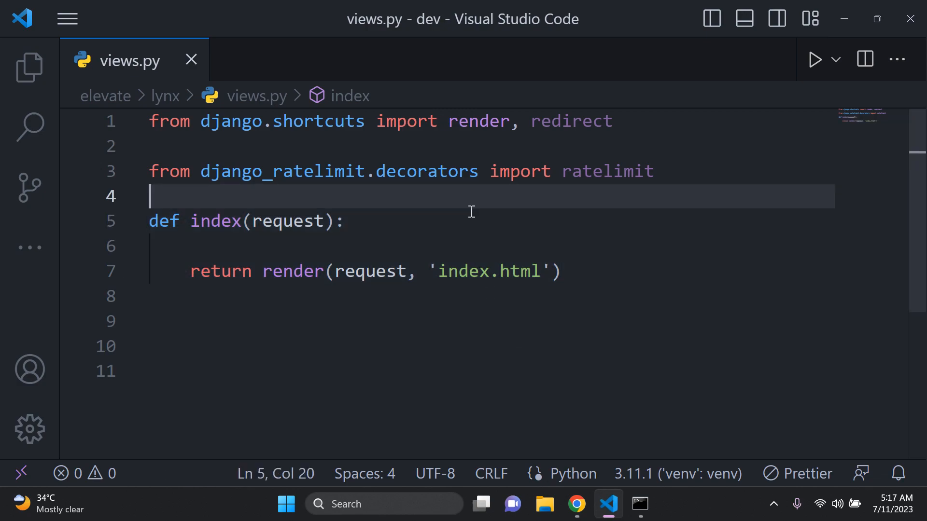
text(@ratelimit(key='user_or_ip', rate='10/m'))
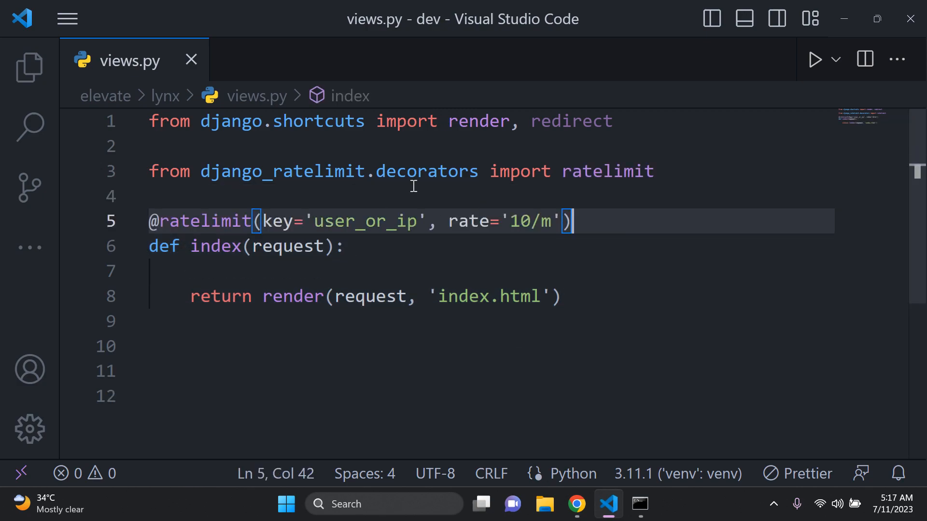
click(389, 222)
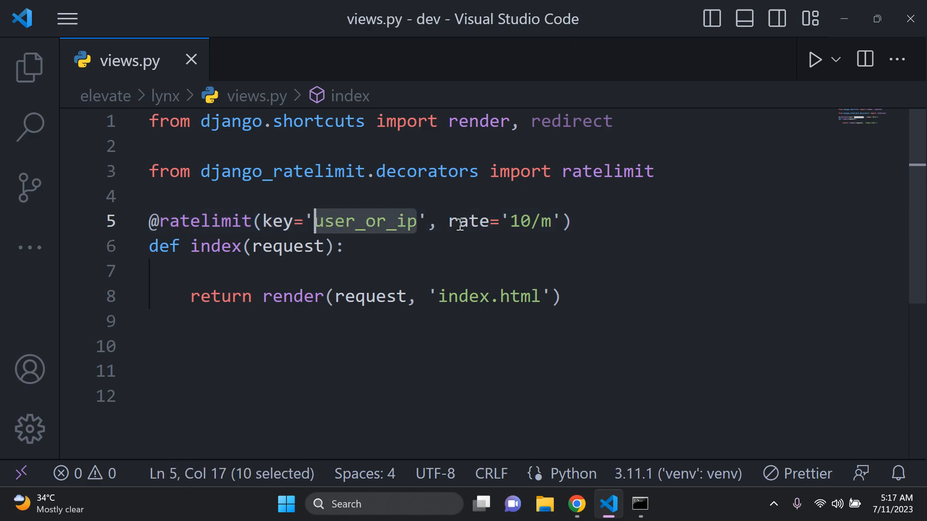
mouse_move(507, 235)
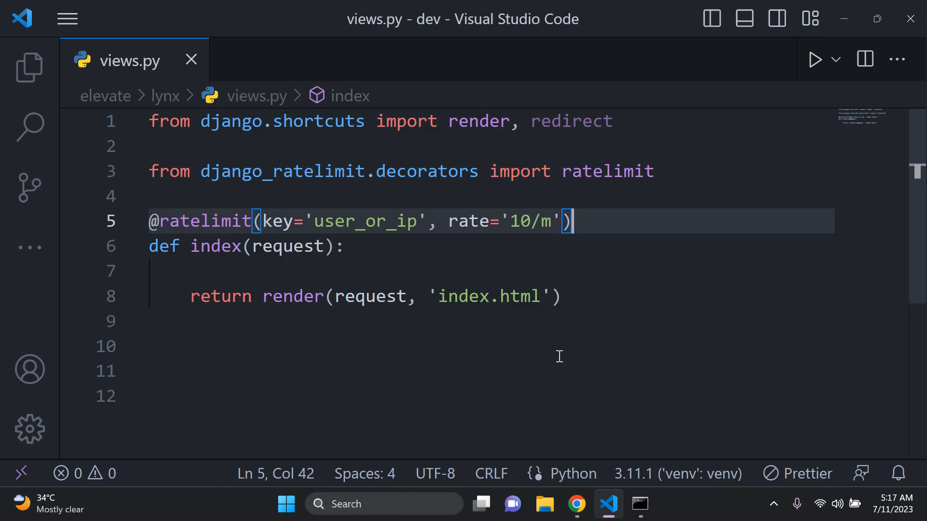
mouse_move(347, 220)
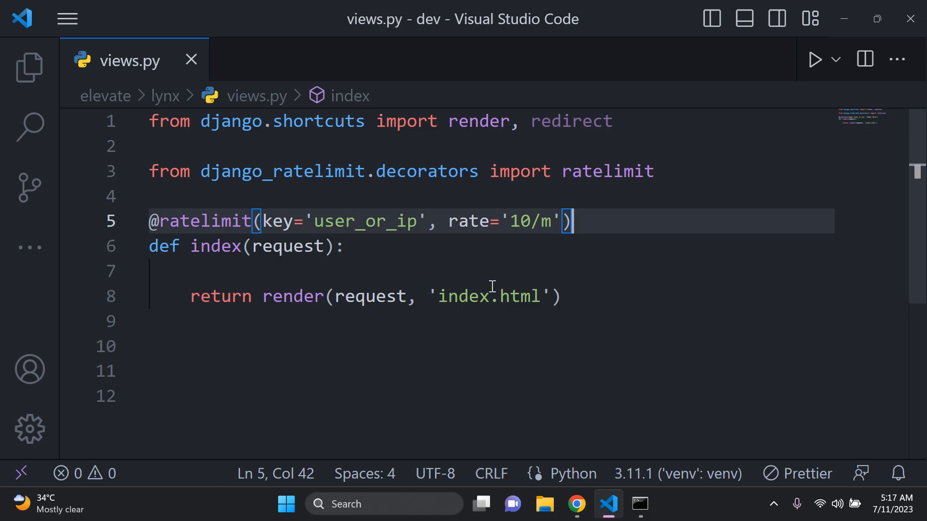
mouse_move(523, 233)
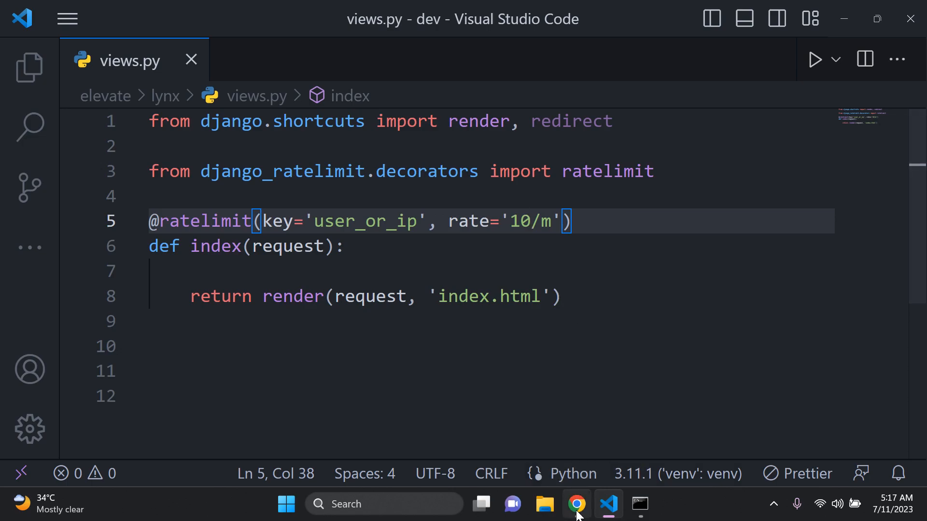
click(577, 504)
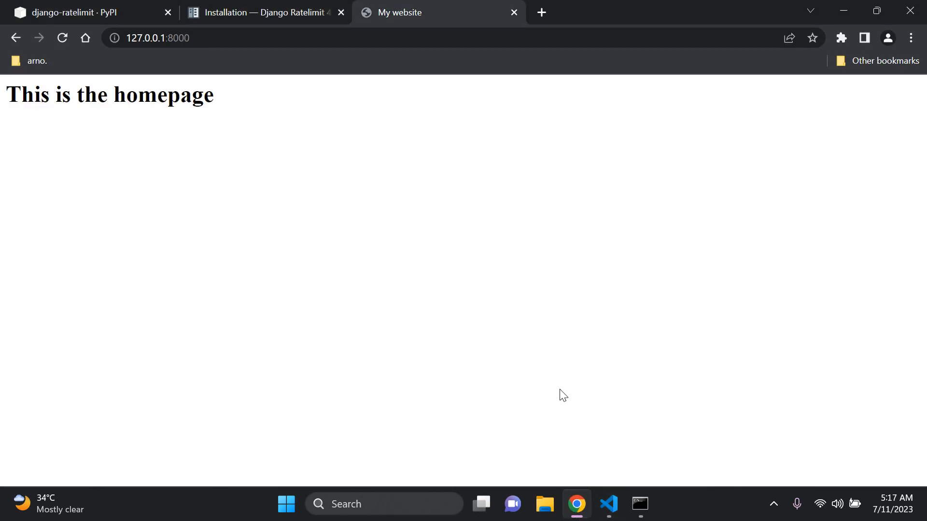
click(609, 504)
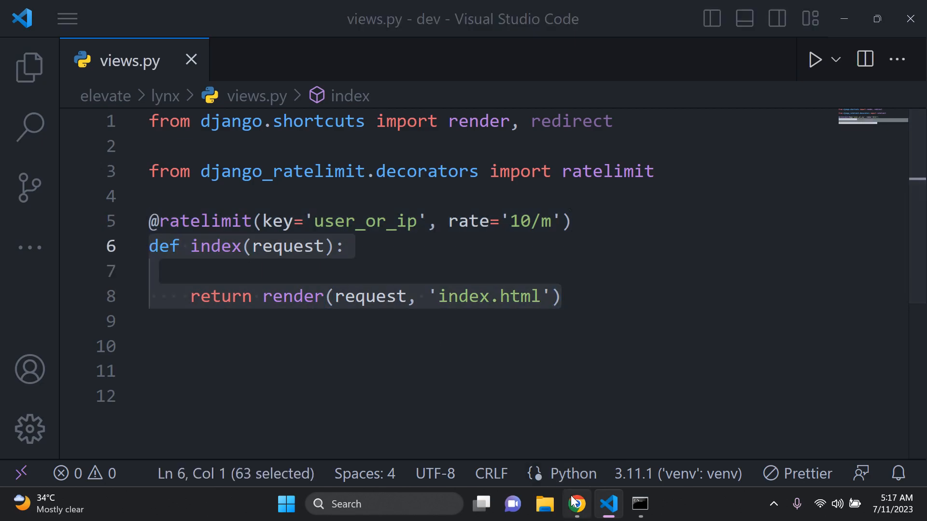
click(577, 504)
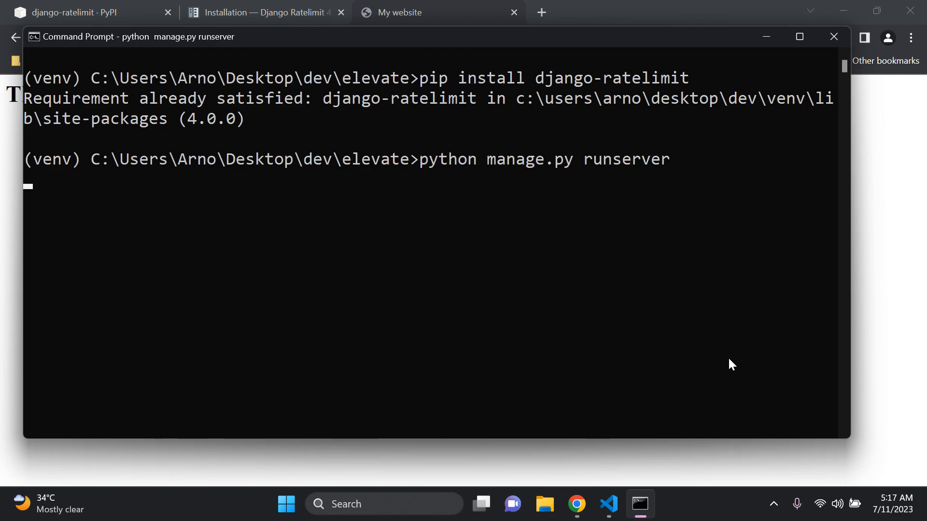
mouse_move(597, 282)
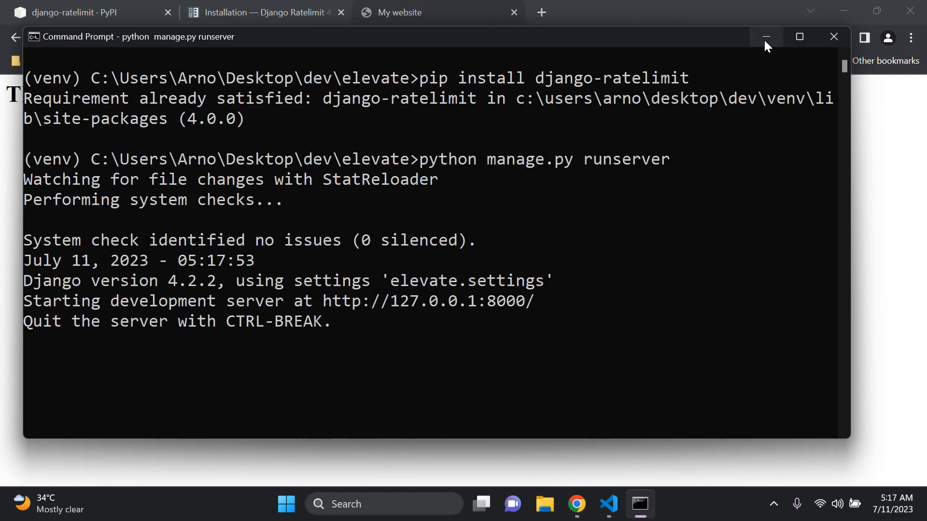
Minimize the Command Prompt running the Django server at 127.0.0.1:8000
click(766, 37)
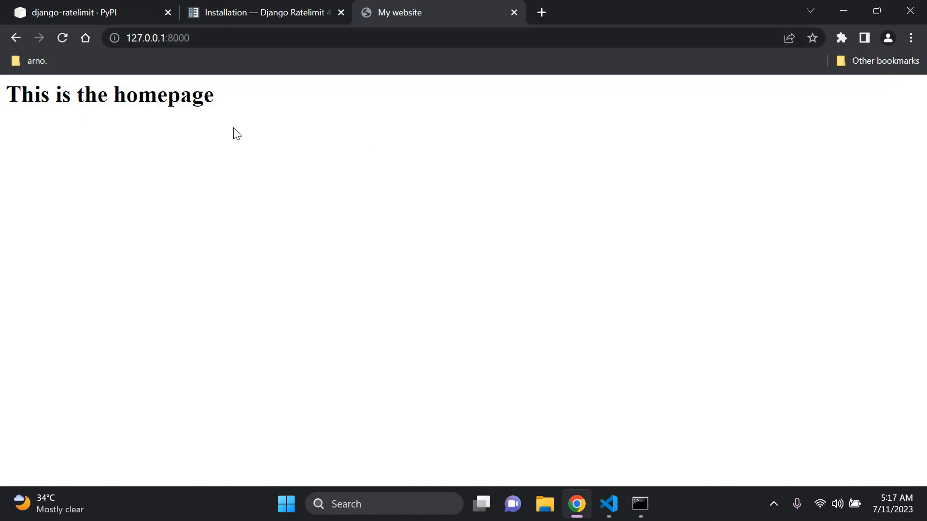
mouse_move(73, 63)
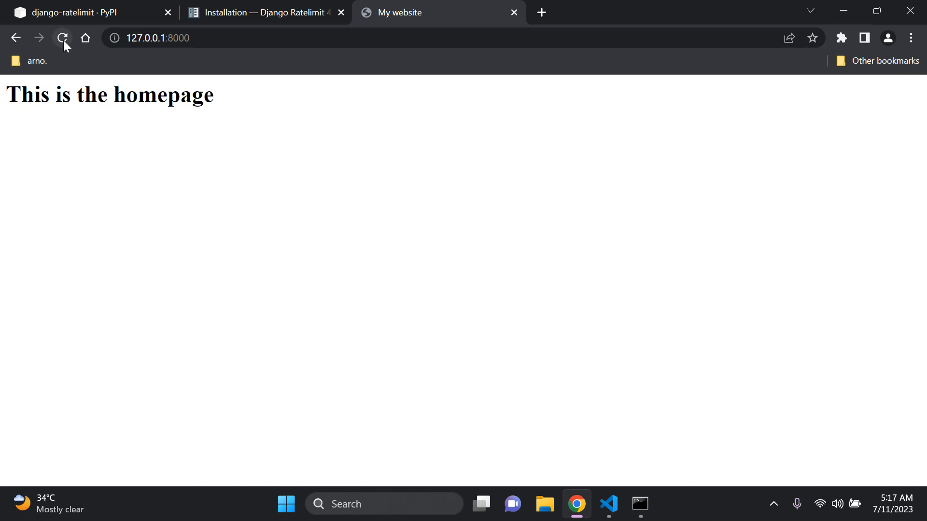
mouse_move(61, 38)
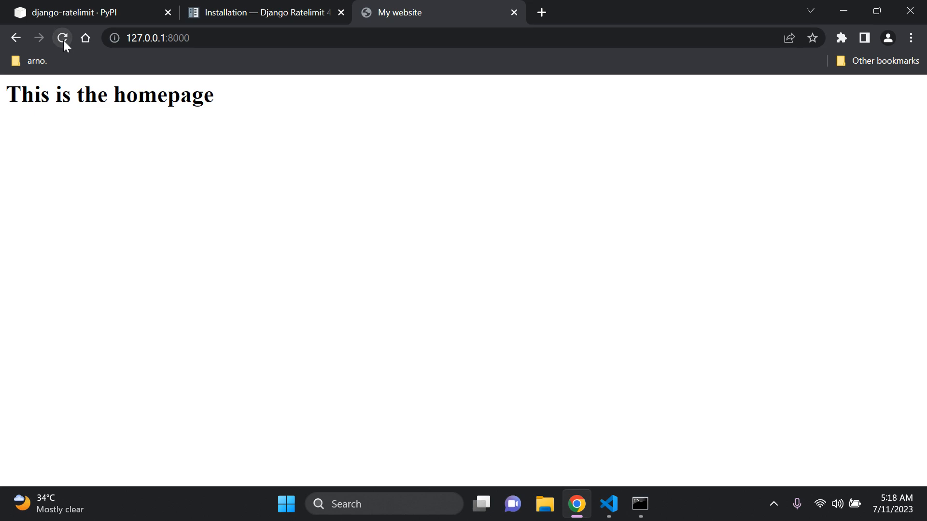
Reload 127.0.0.1:8000 repeatedly until it returns 403 Forbidden
click(61, 39)
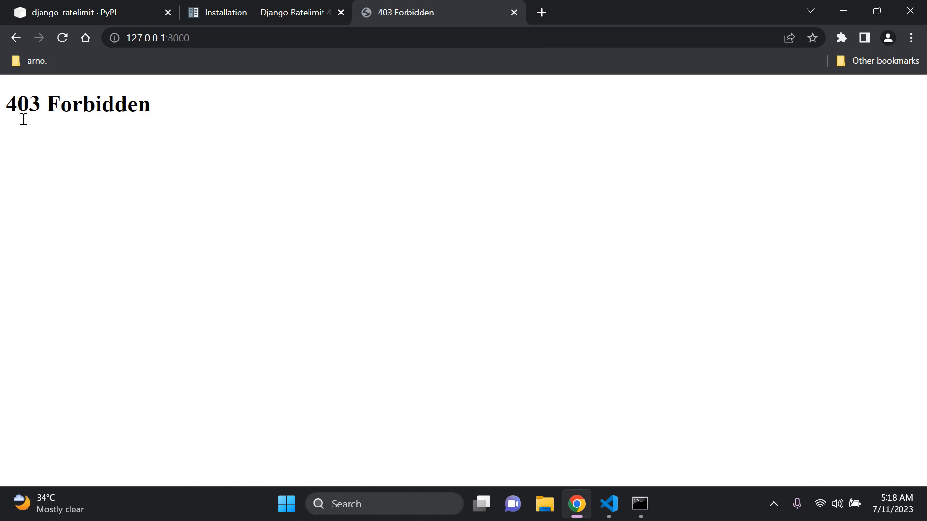
click(63, 38)
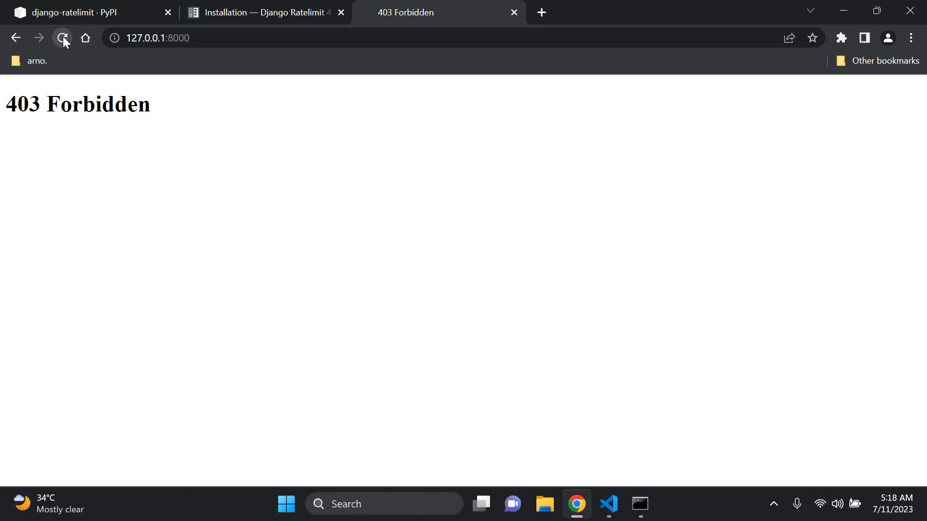
click(61, 39)
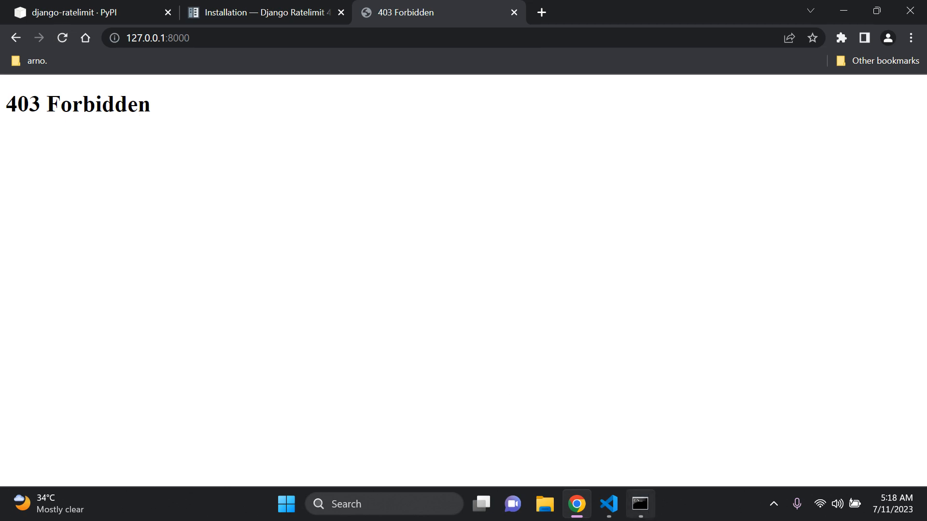
Check the server log for Ratelimited 403 responses, then return to Chrome
click(641, 504)
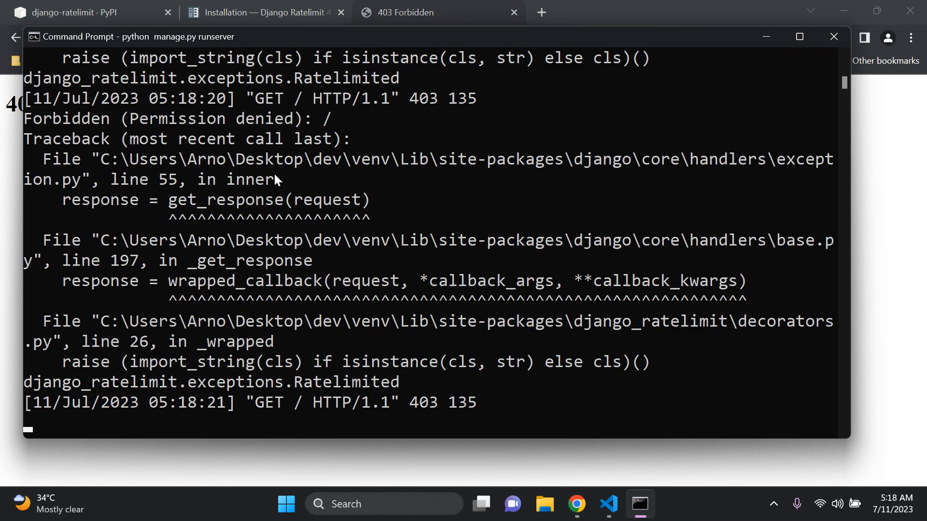
mouse_move(29, 125)
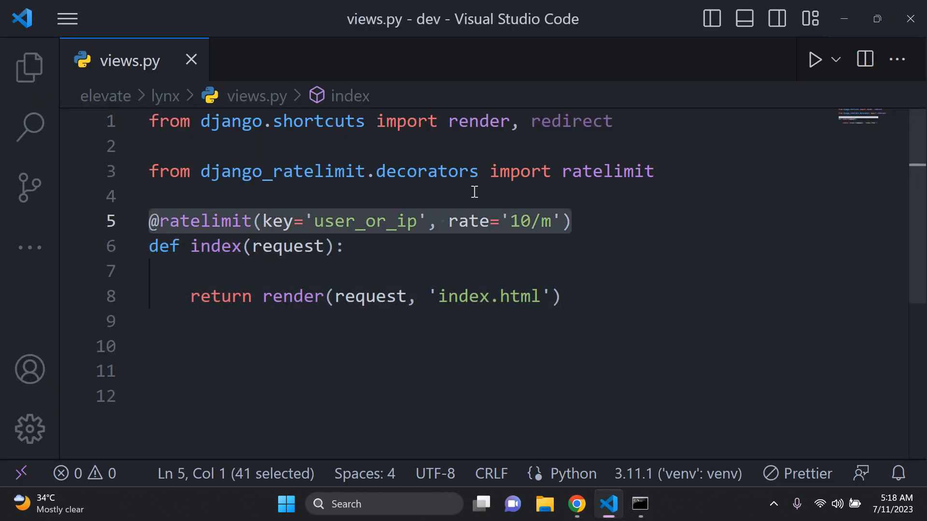
mouse_move(277, 295)
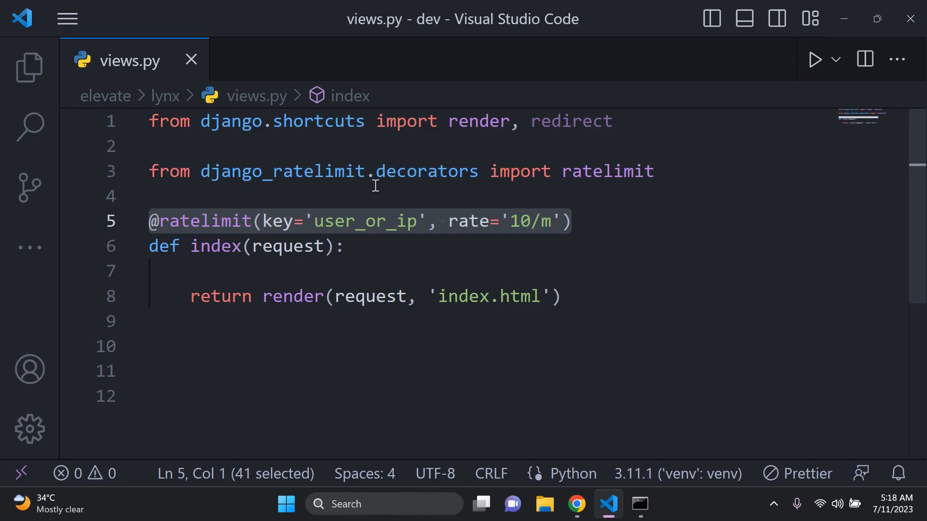
click(576, 504)
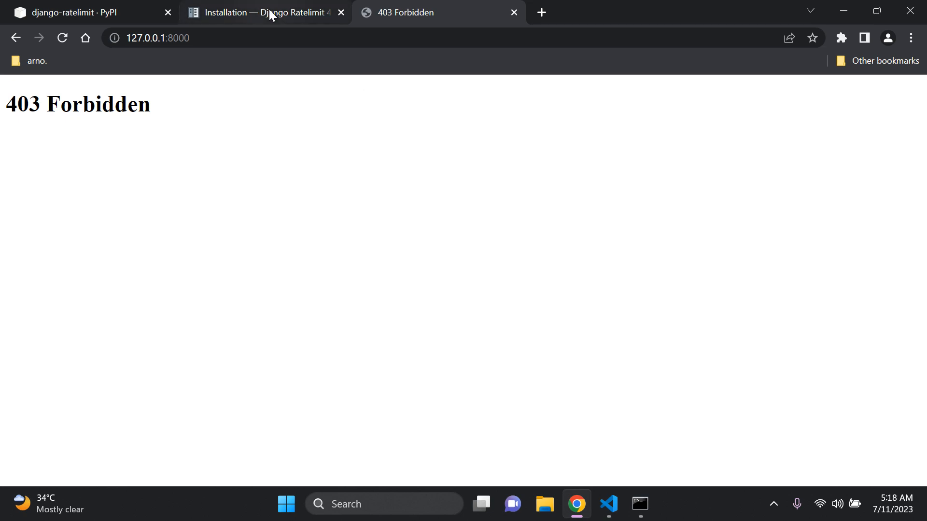
click(264, 13)
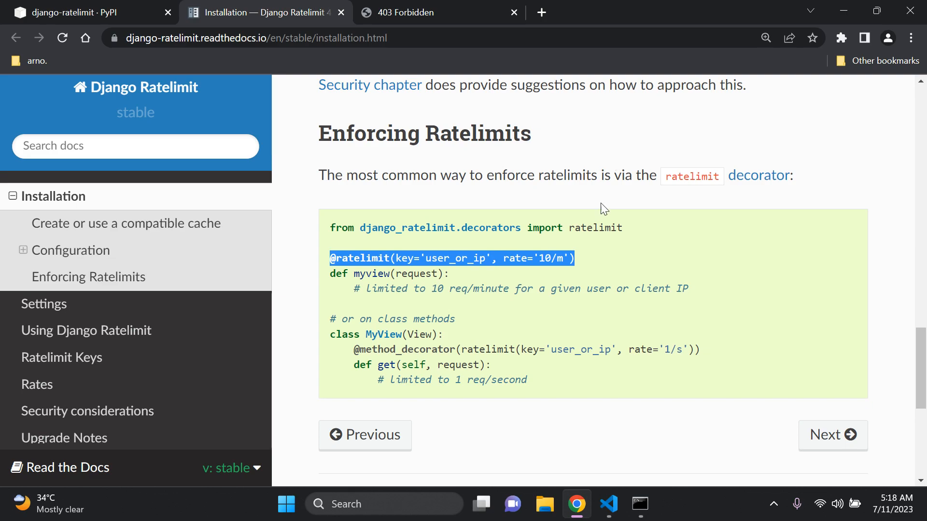
mouse_move(716, 286)
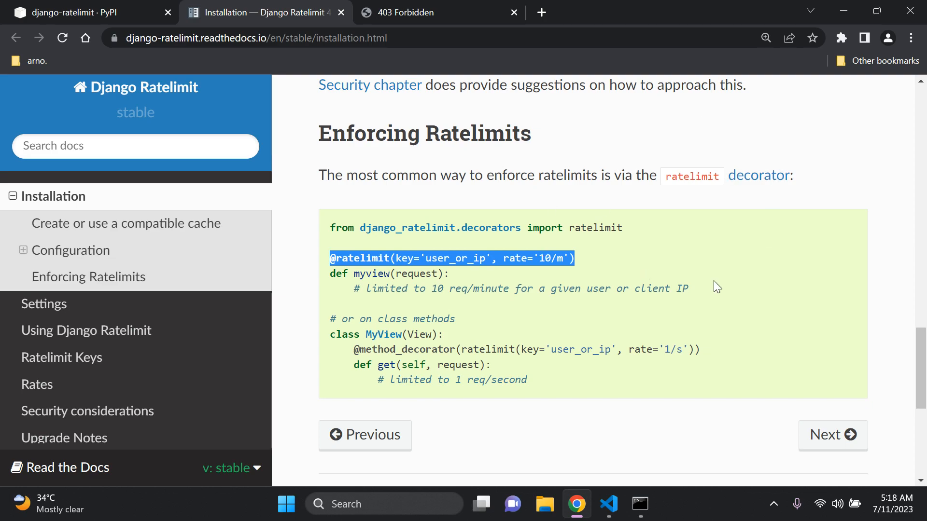
mouse_move(908, 74)
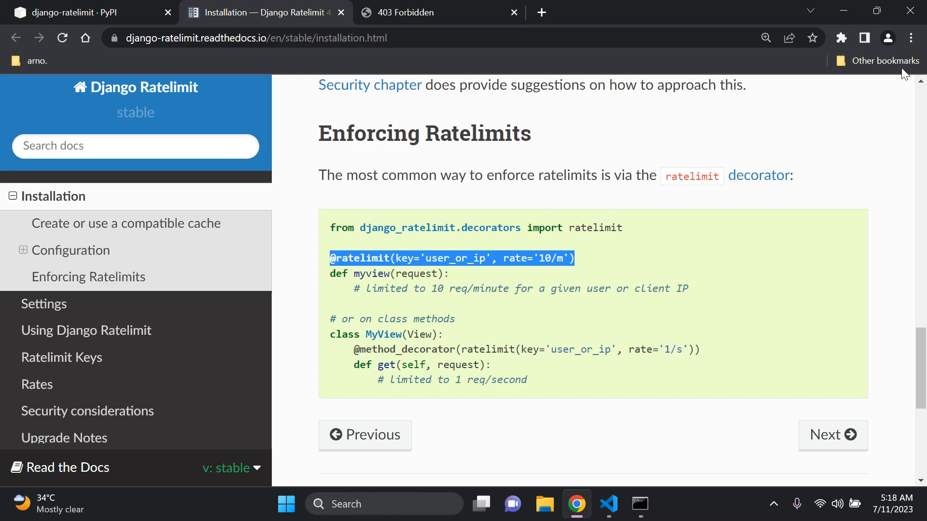
click(911, 38)
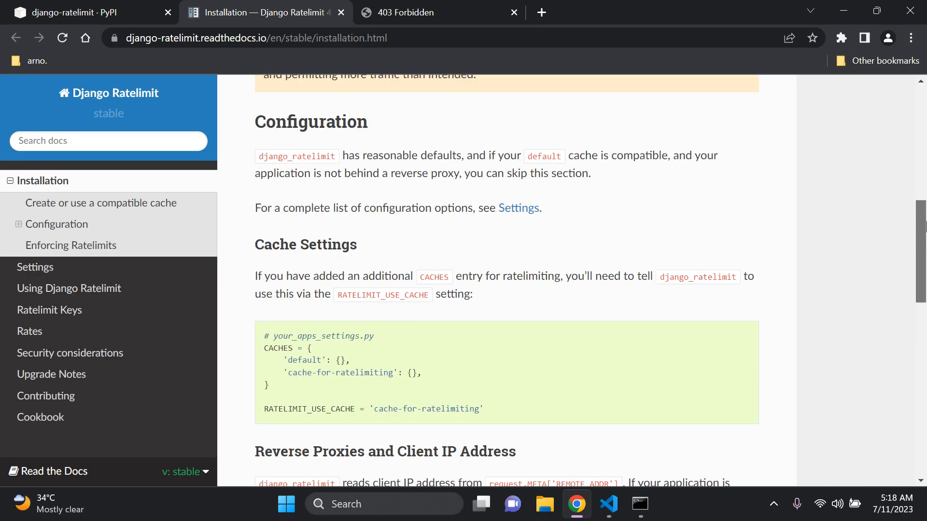
scroll(down, 3)
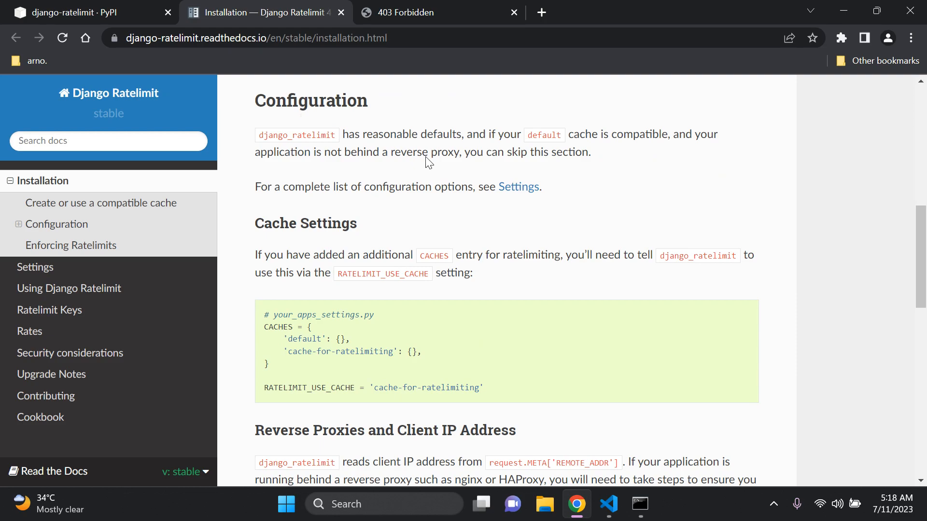
mouse_move(605, 117)
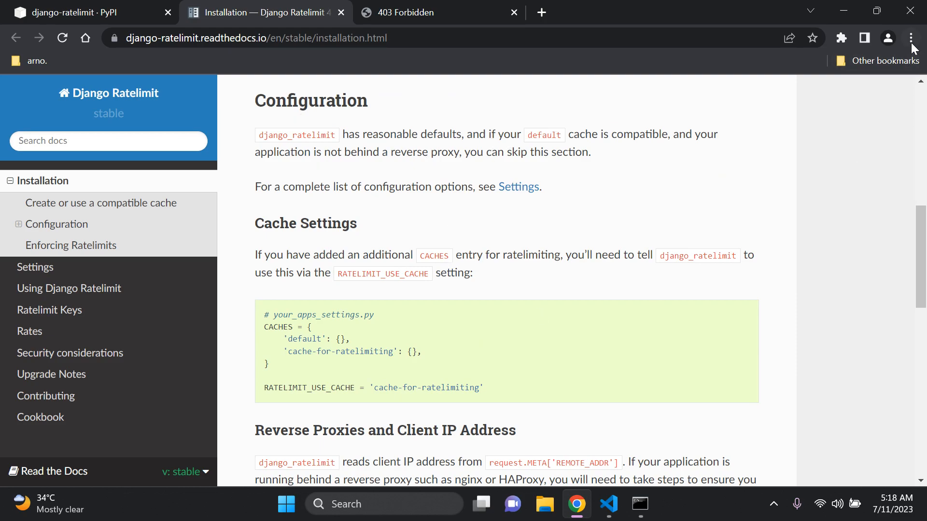
click(914, 38)
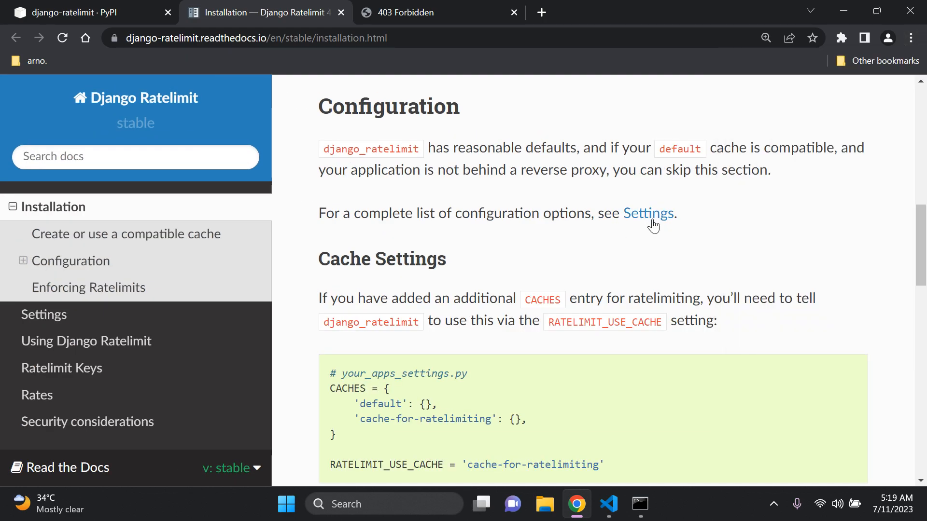
mouse_move(653, 224)
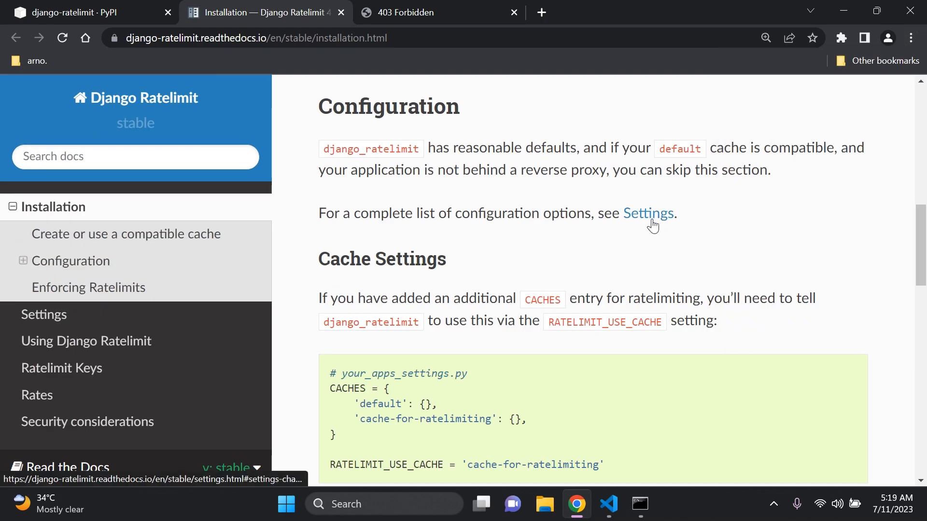
mouse_move(742, 196)
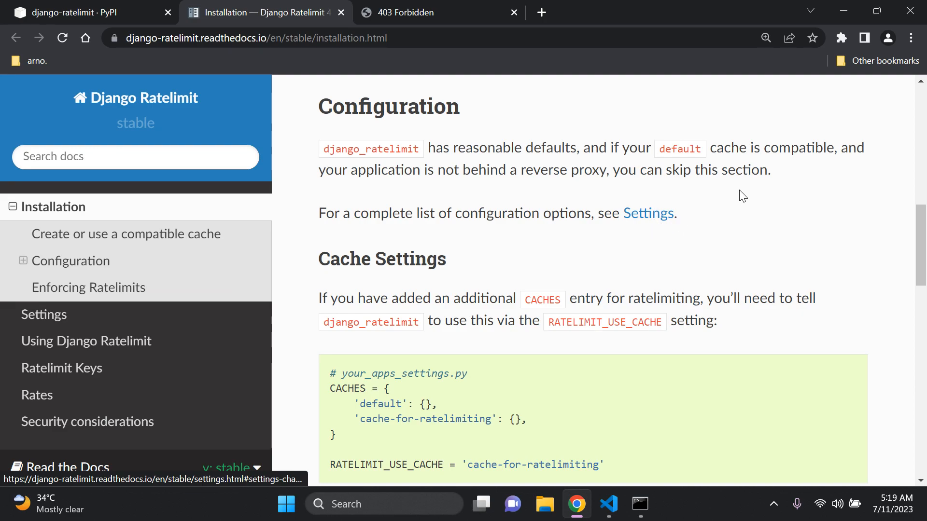
scroll(down, 3)
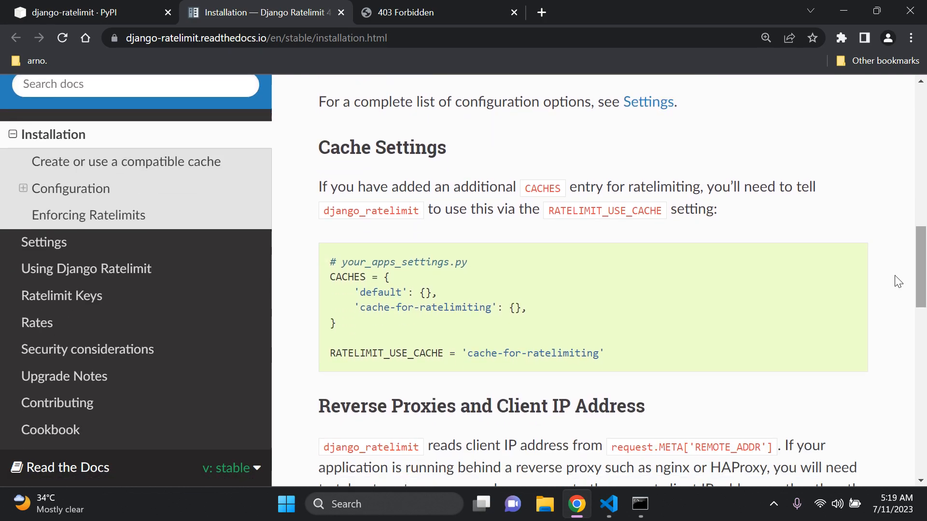
mouse_move(331, 279)
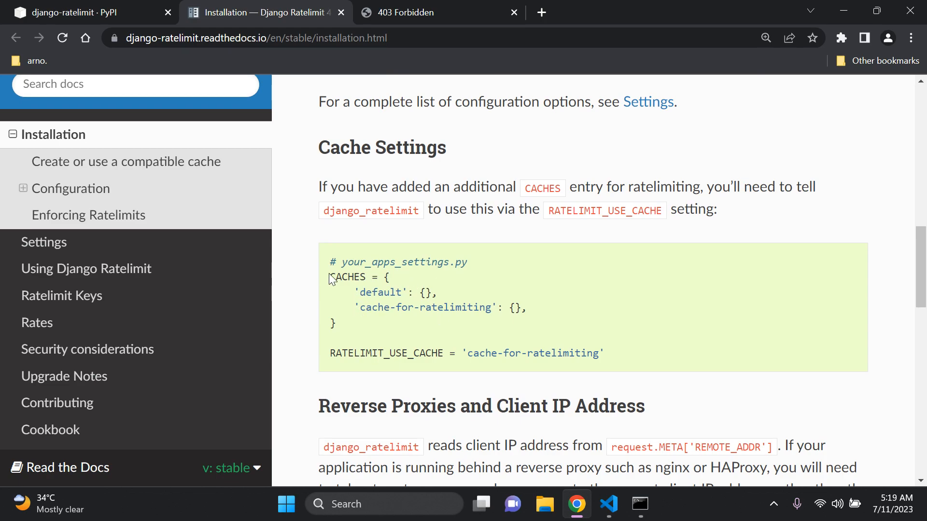
mouse_move(442, 314)
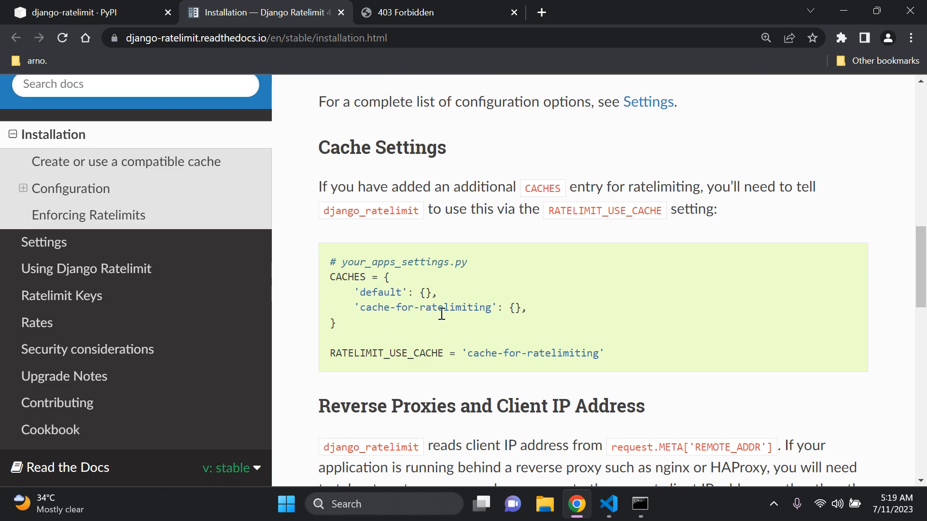
mouse_move(346, 354)
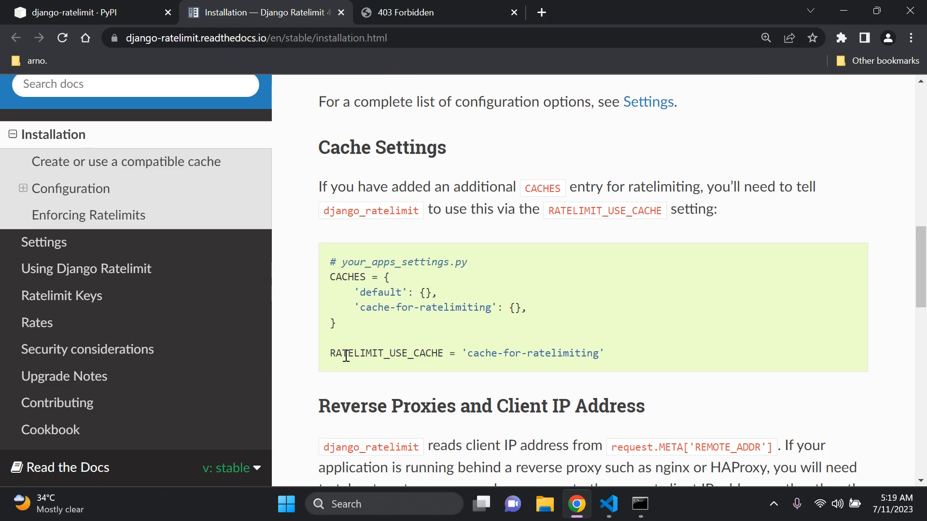
mouse_move(843, 351)
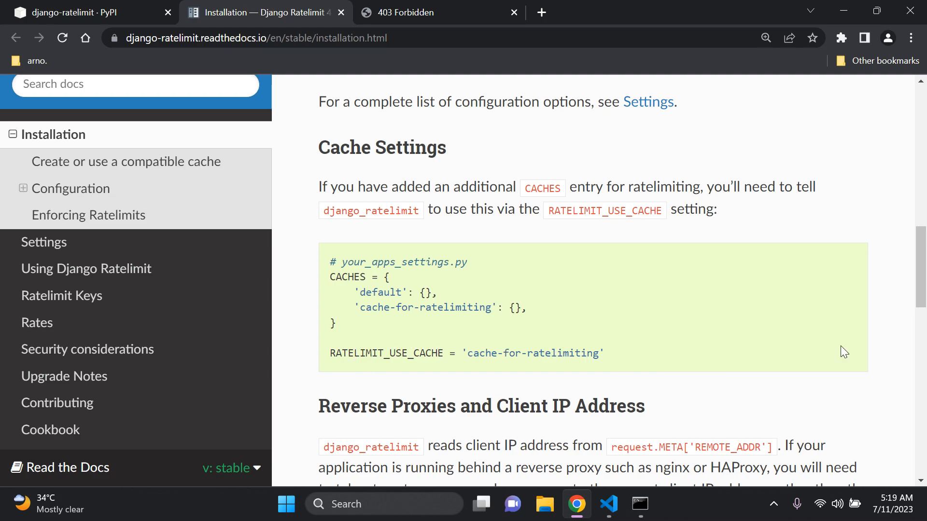
scroll(down, 3)
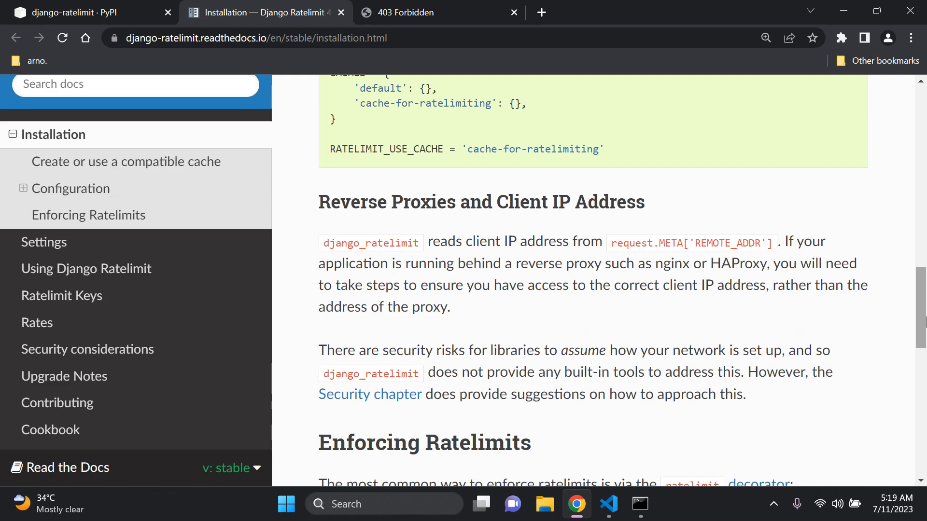
scroll(down, 3)
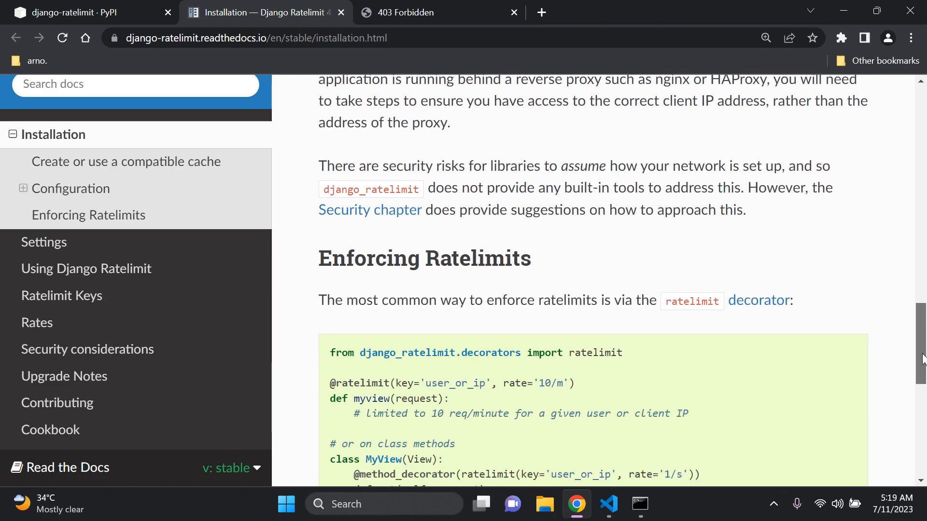
scroll(down, 3)
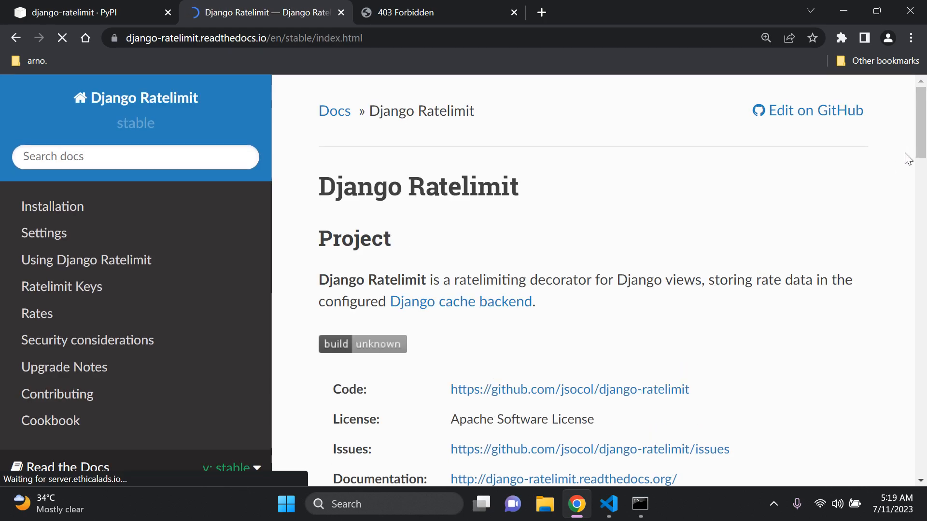
Scroll the Django Ratelimit docs homepage down to the decorator example and Contents list
scroll(down, 3)
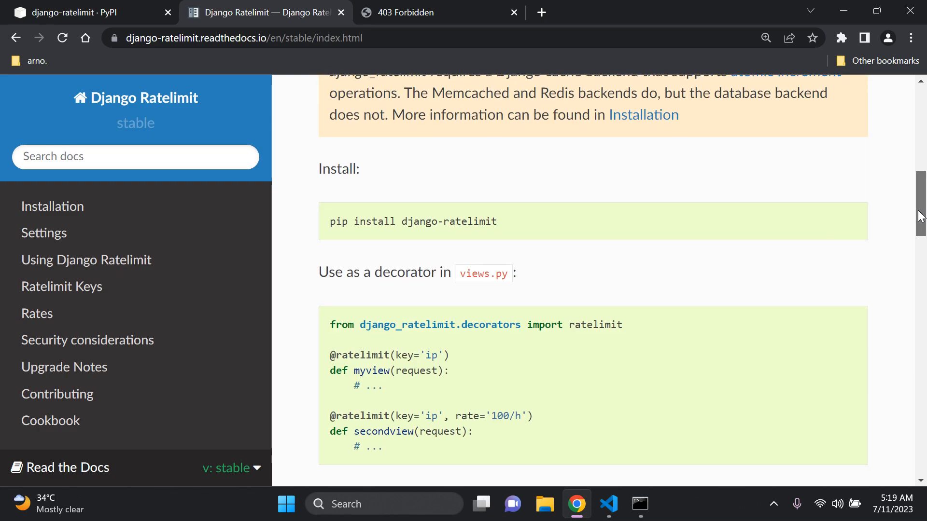
scroll(down, 3)
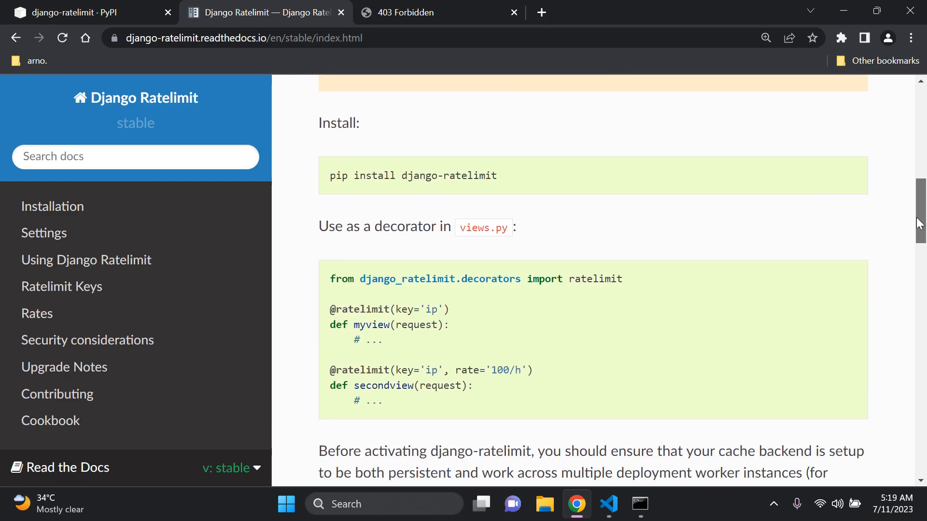
scroll(down, 3)
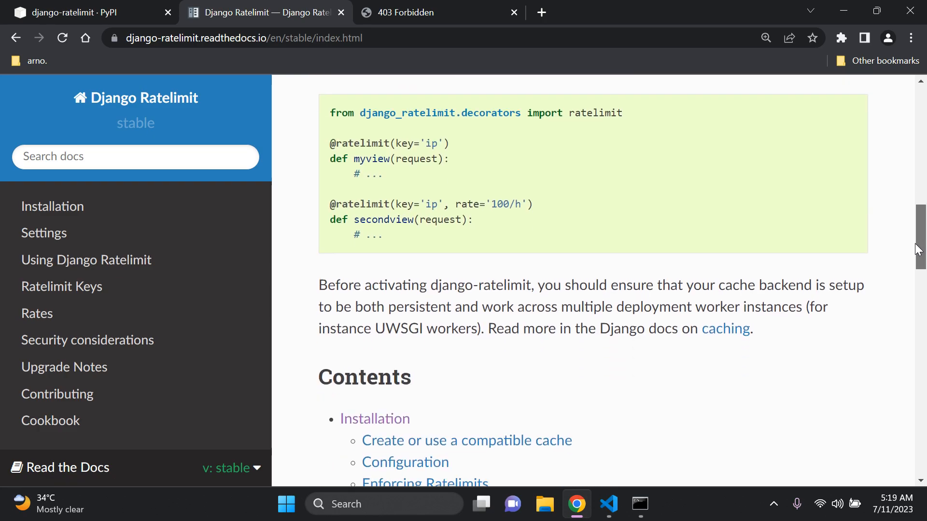
mouse_move(731, 333)
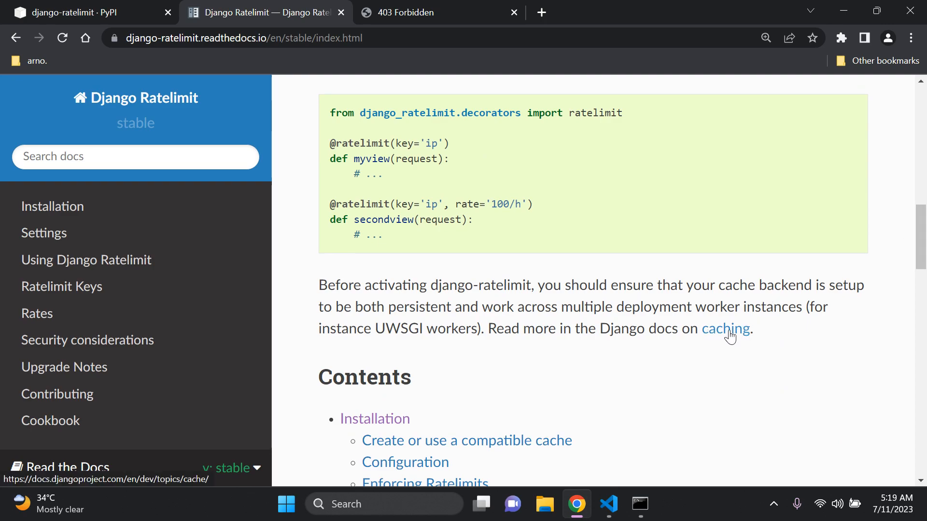
mouse_move(726, 338)
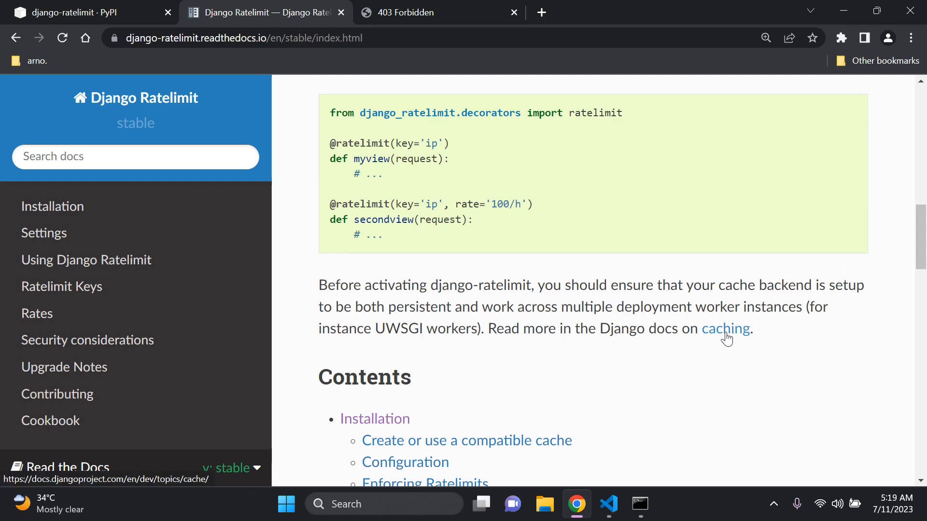
mouse_move(446, 445)
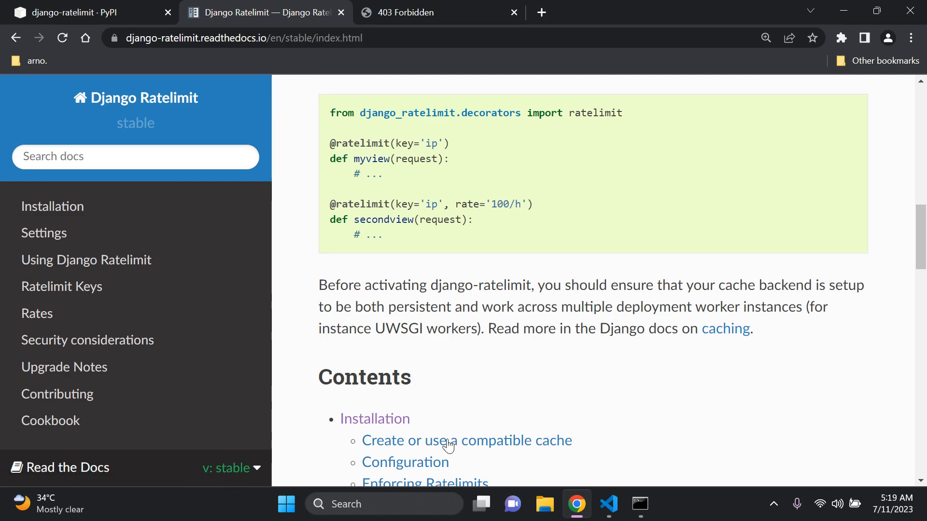
mouse_move(806, 341)
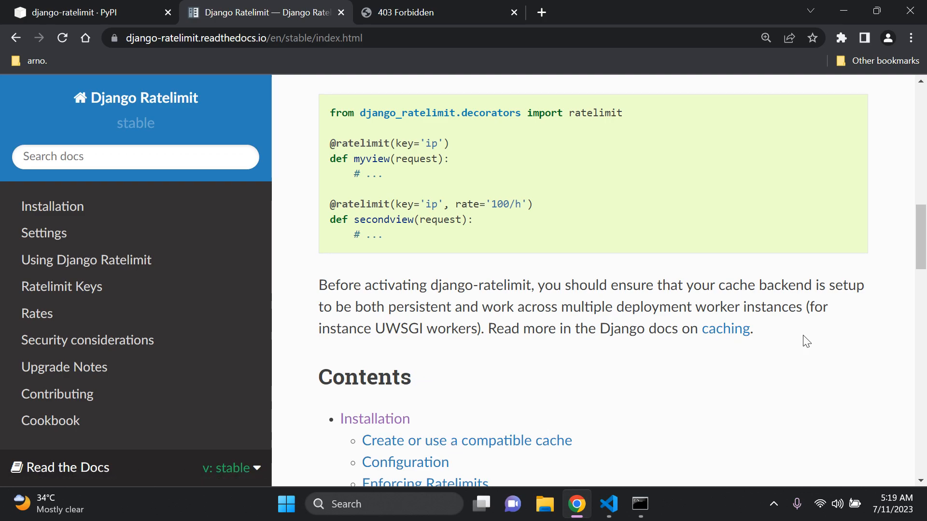